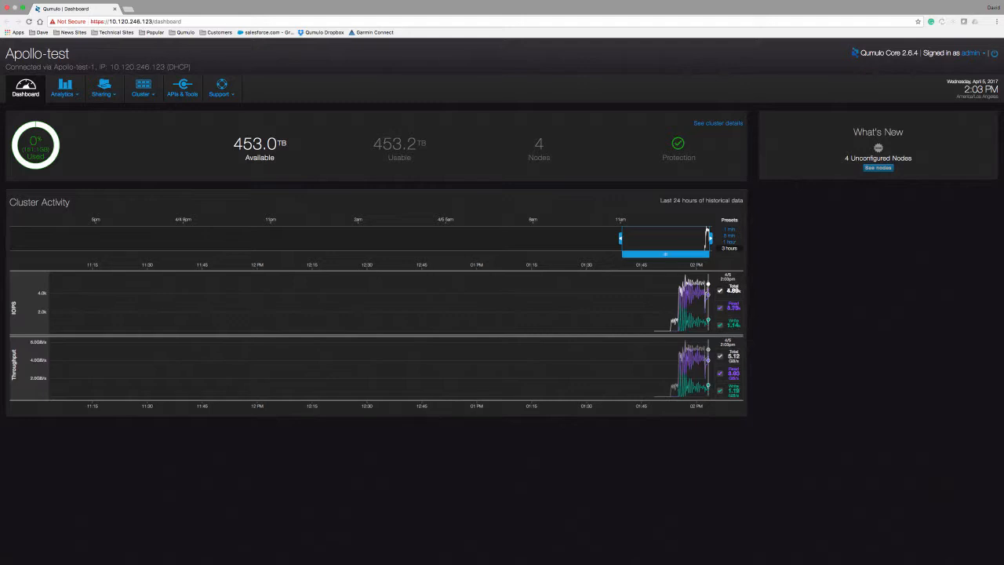
- Shorten the Cluster Activity range to about the last 25 minutes of IOPS and throughput
click(103, 88)
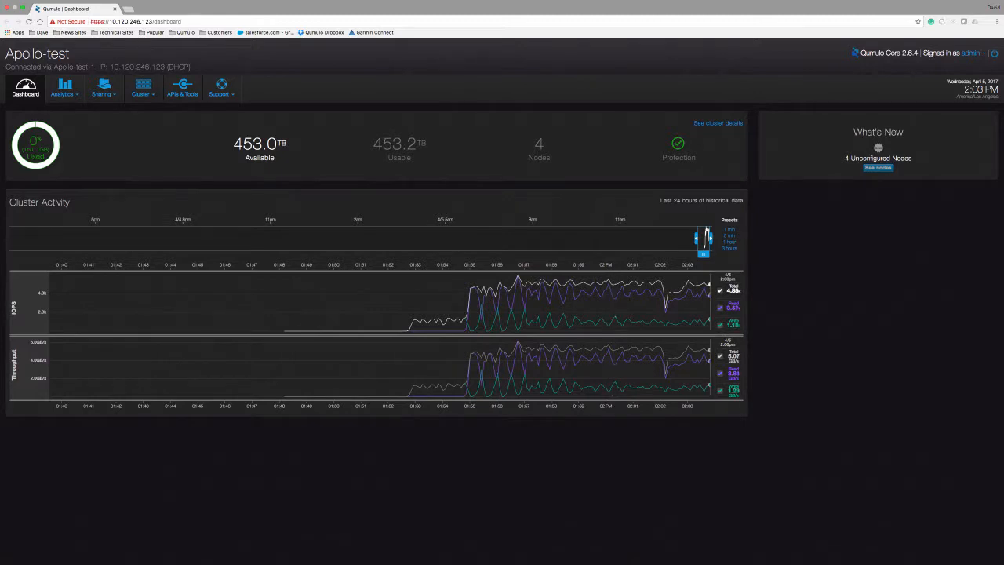
click(142, 88)
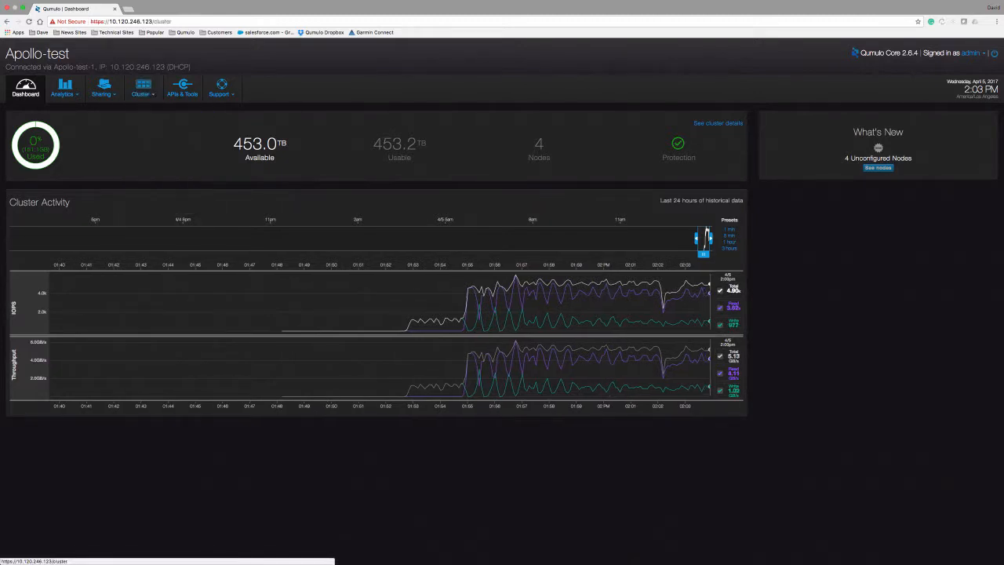
- Open node Apollo-test-1's details page from the Cluster node list
click(142, 87)
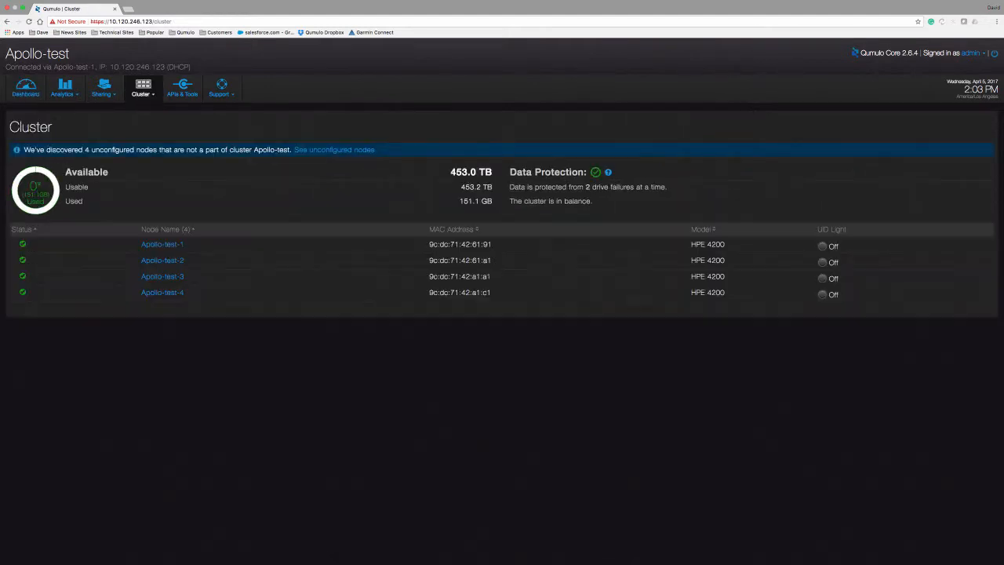
click(162, 244)
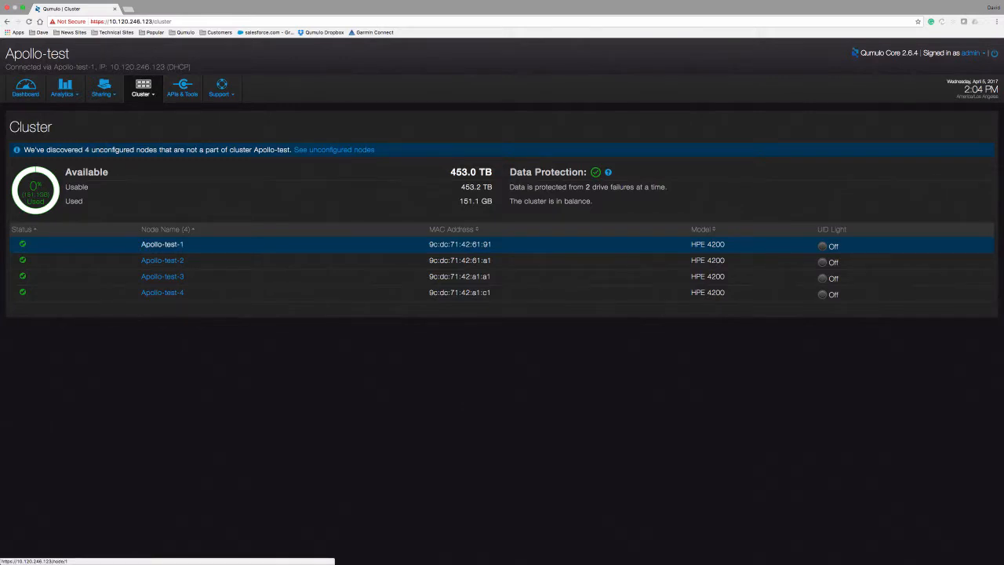
click(162, 244)
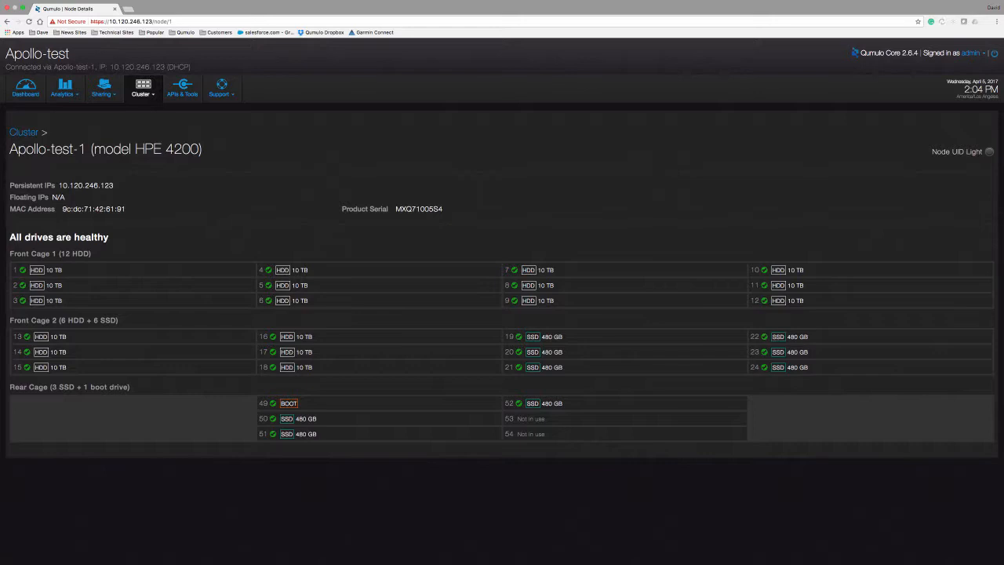
- Go back to the Cluster overview listing all four Apollo-test nodes
click(142, 87)
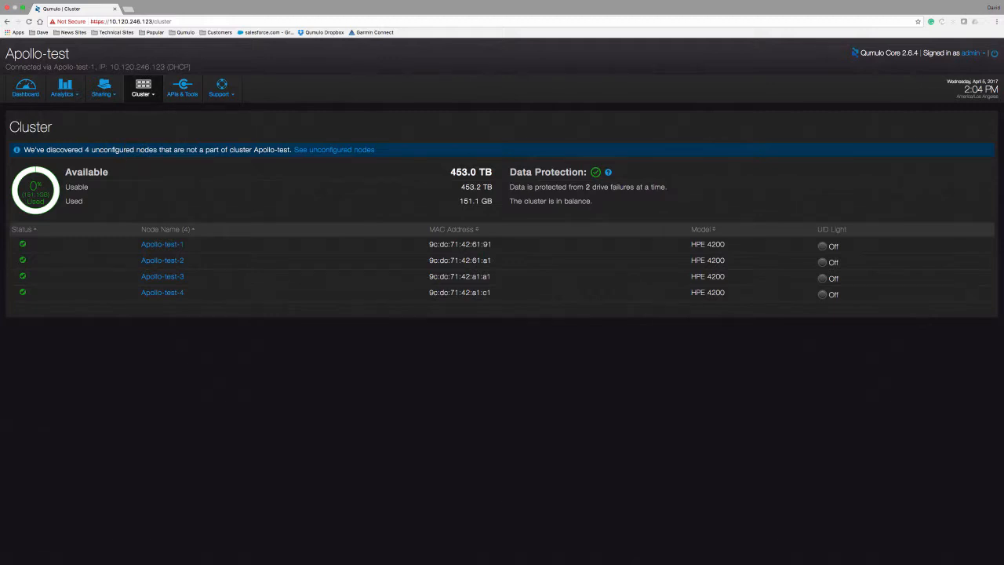
- View the NFS Exports and SMB Shares lists, then return to the Dashboard
click(103, 88)
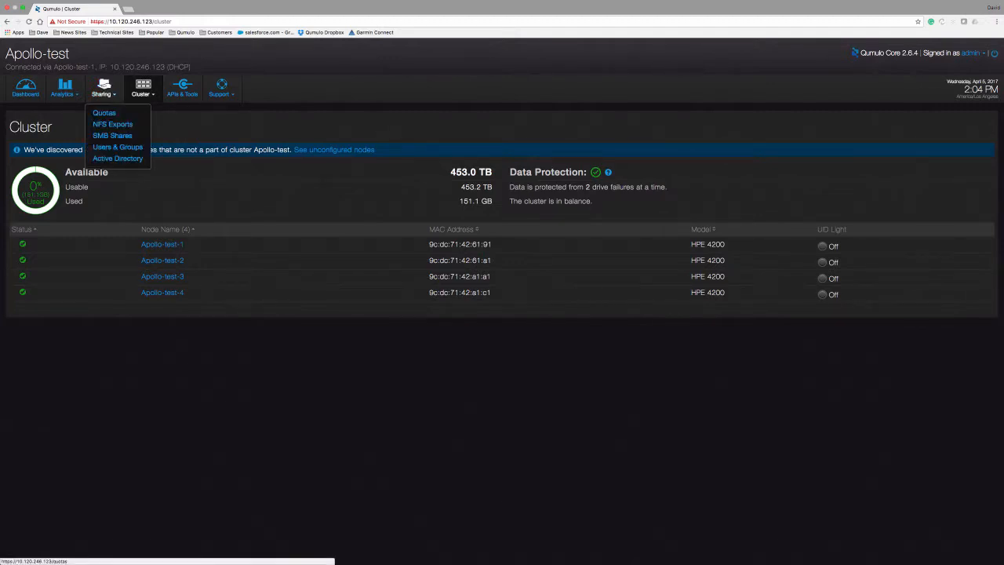
click(112, 124)
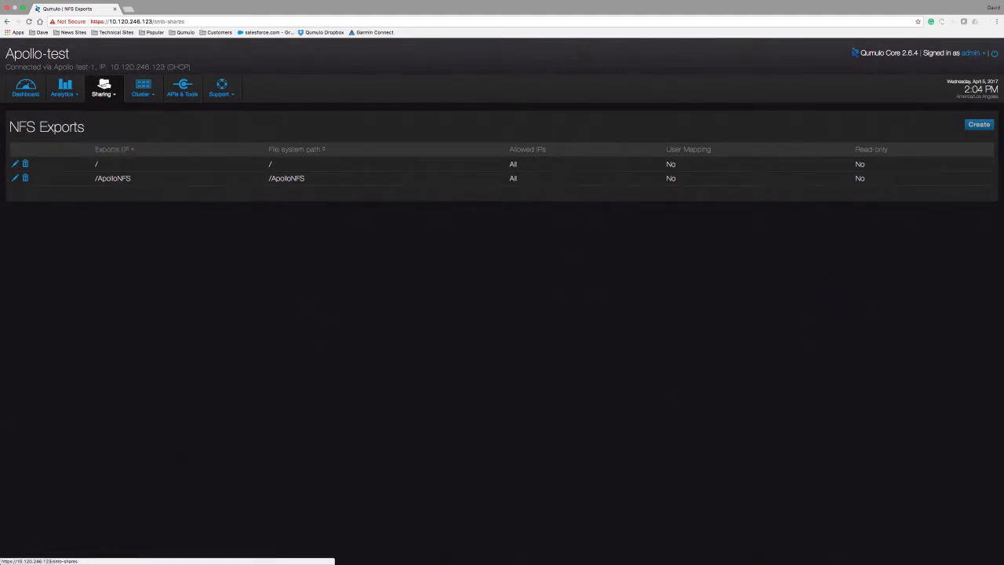
click(103, 88)
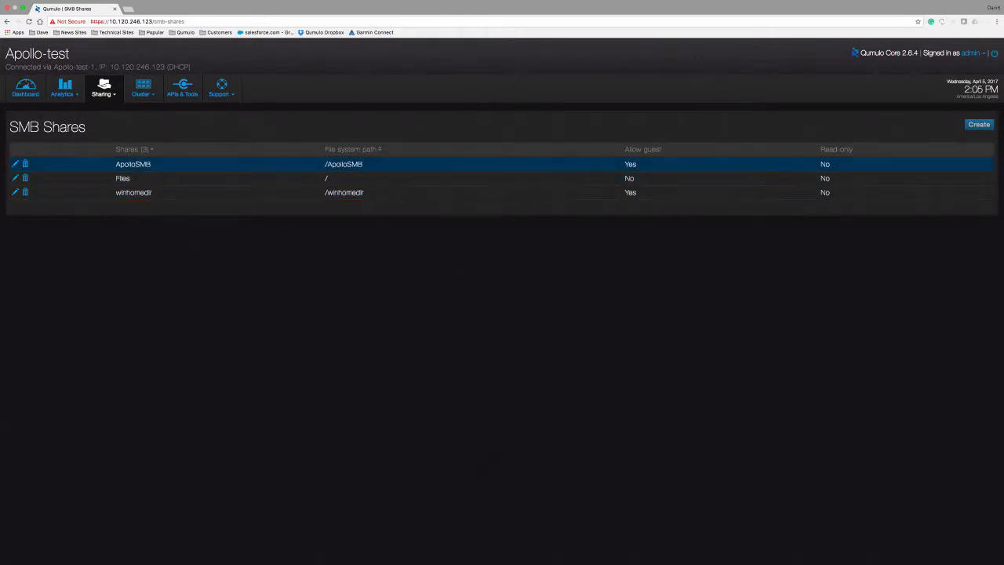
click(133, 192)
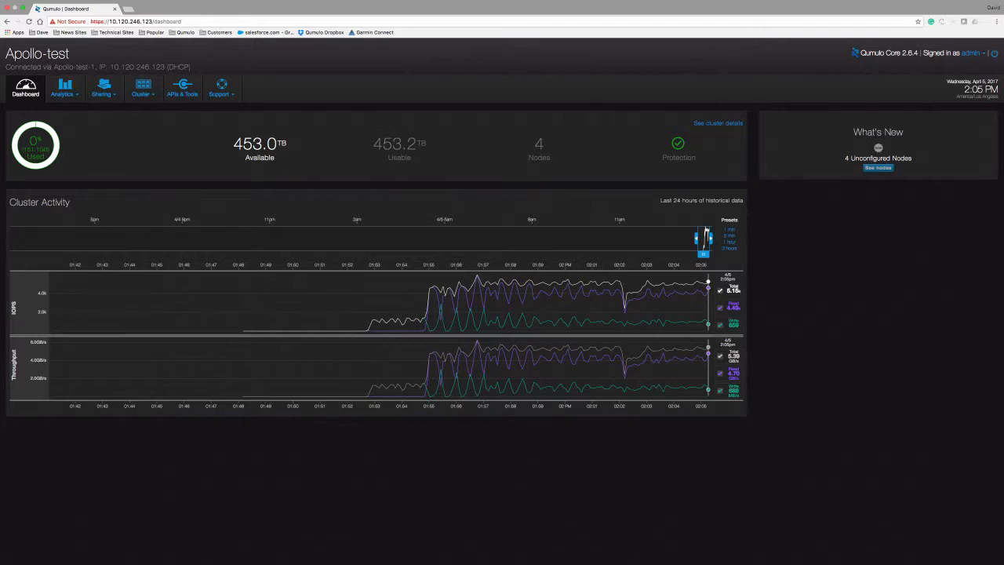
- View the SMB Shares list, glance at Analytics, then open the Quotas page
click(103, 88)
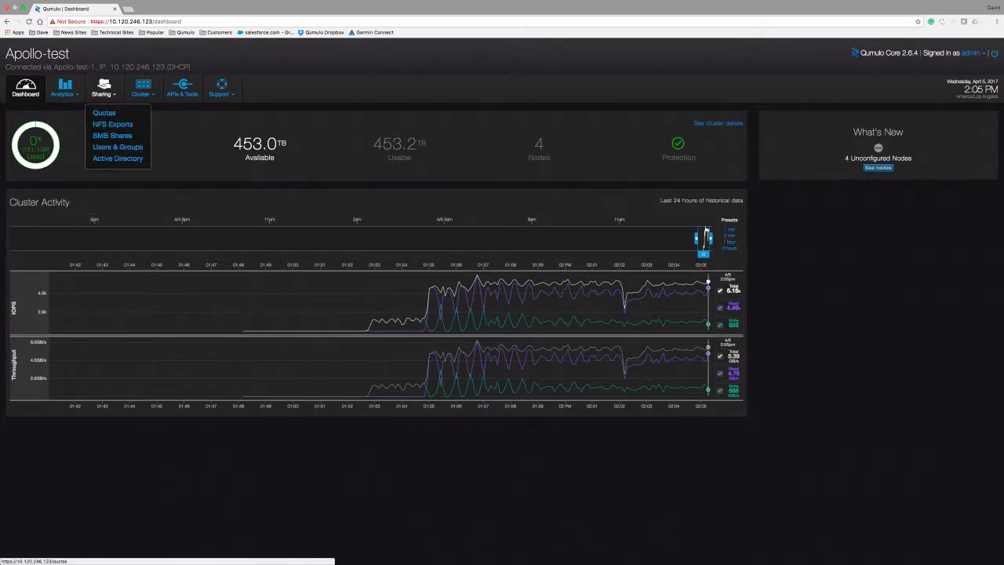
click(112, 135)
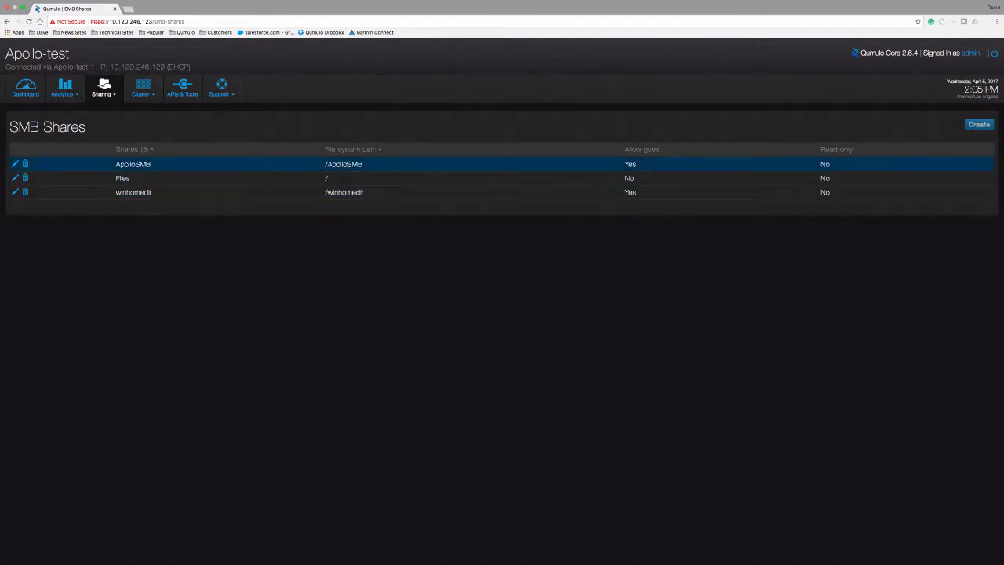
click(63, 88)
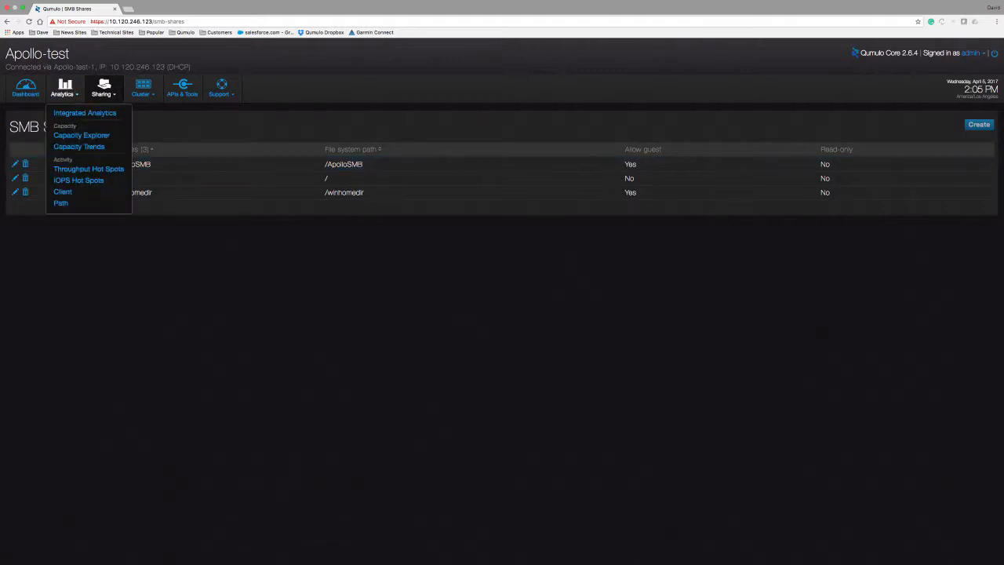
click(102, 88)
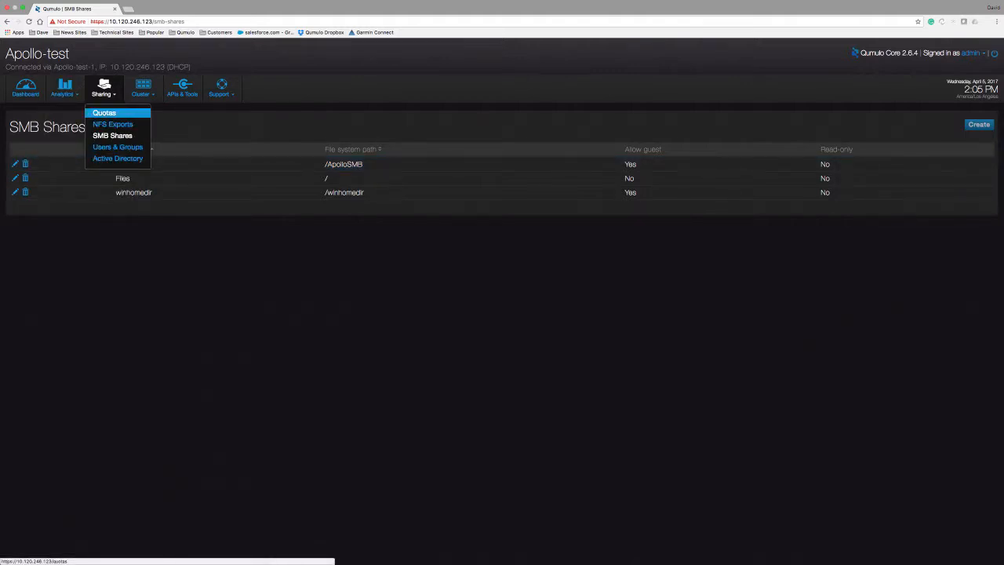
click(104, 112)
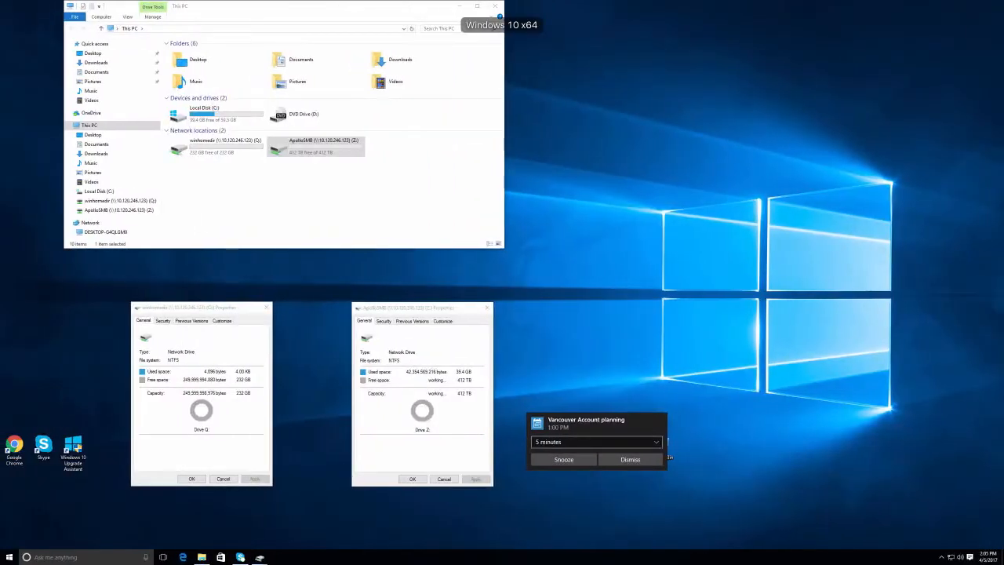
mouse_move(819, 131)
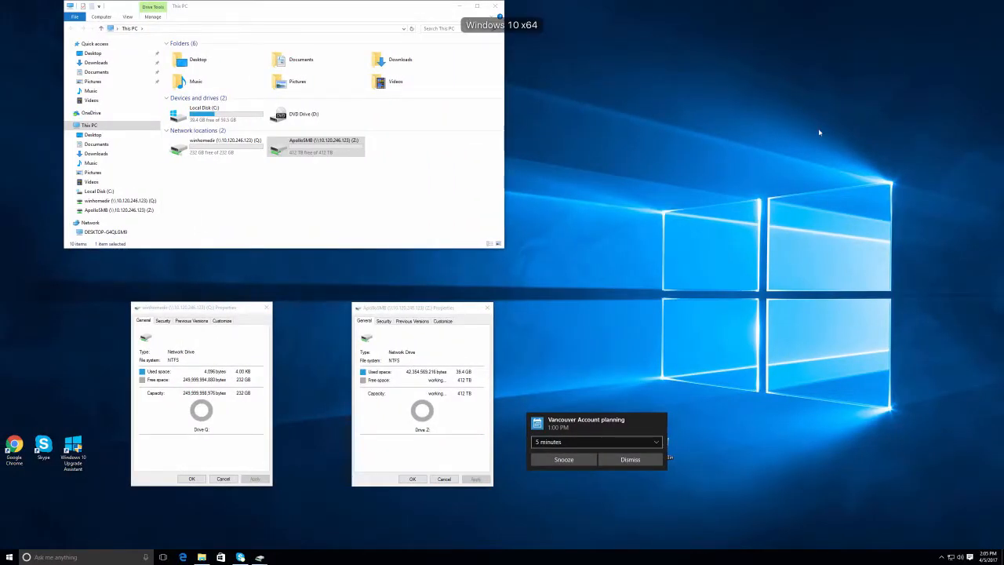
- Compare the 232 GB winhomedir (Q:) drive against the 412 TB ApolloSMB (Z:) drive
click(224, 142)
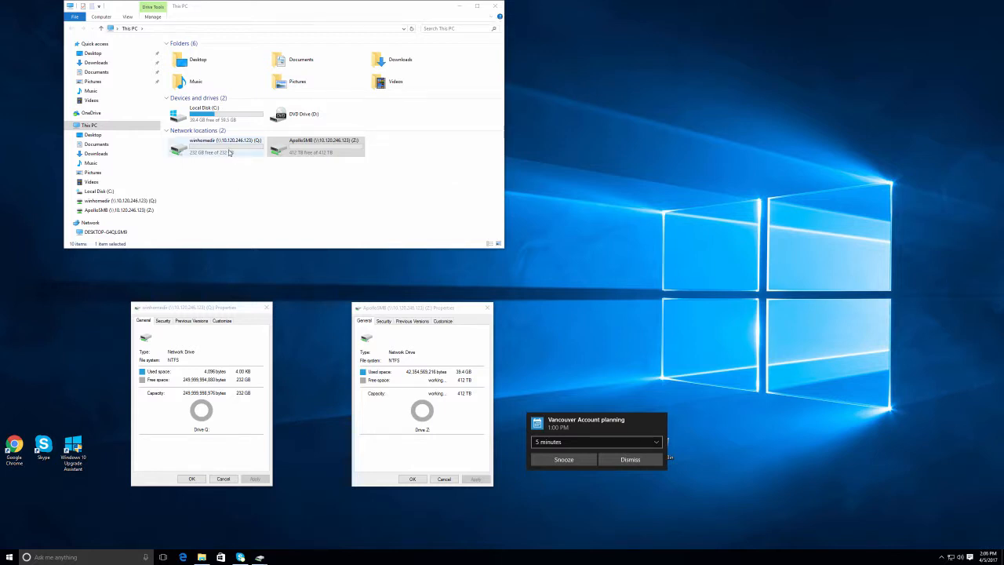
click(226, 145)
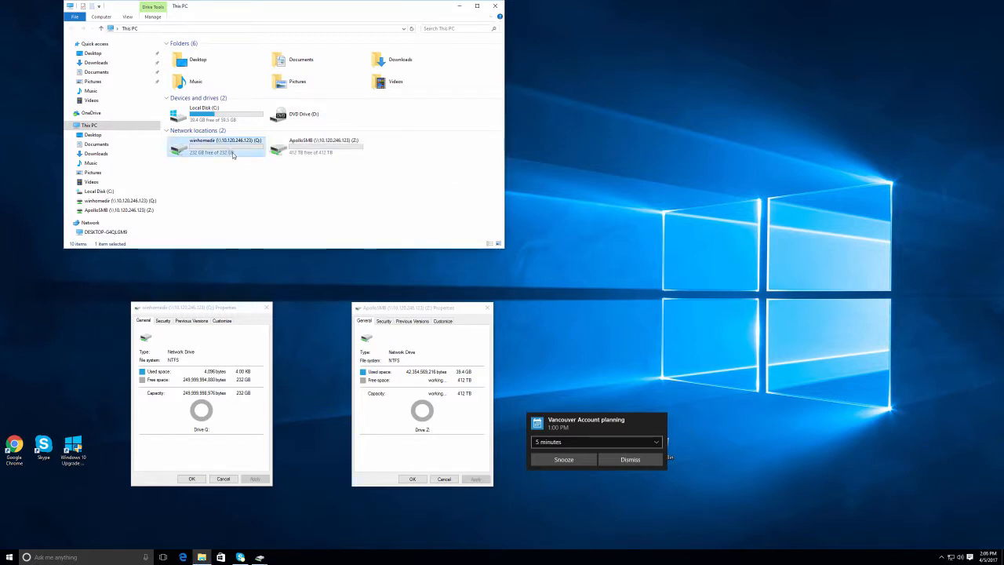
mouse_move(215, 147)
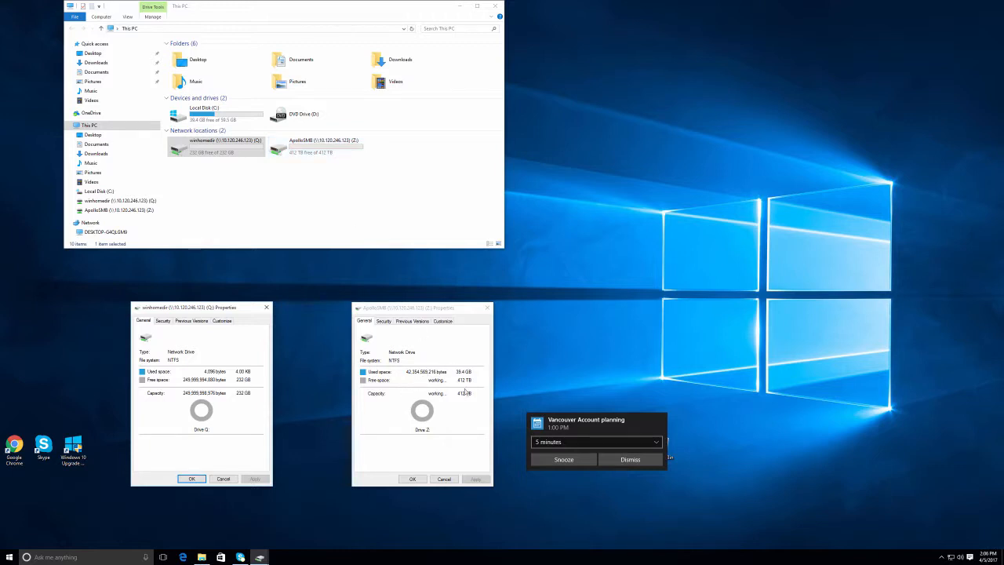
mouse_move(350, 199)
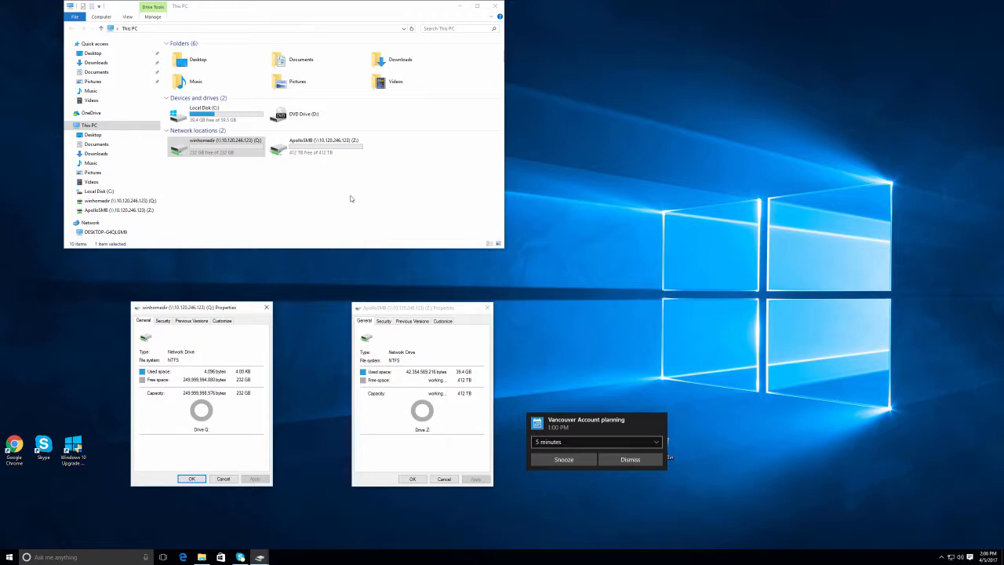
click(216, 145)
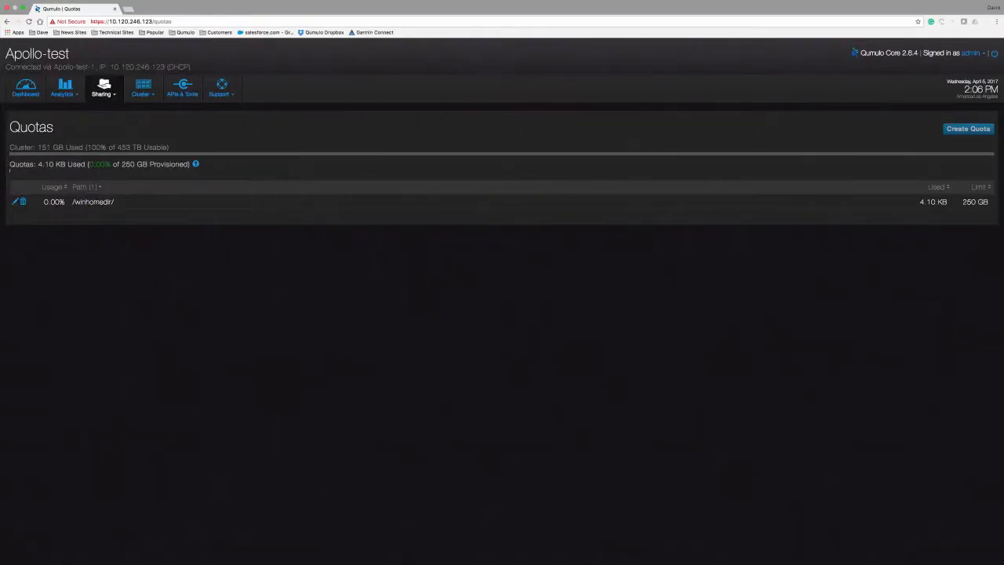
mouse_move(25, 88)
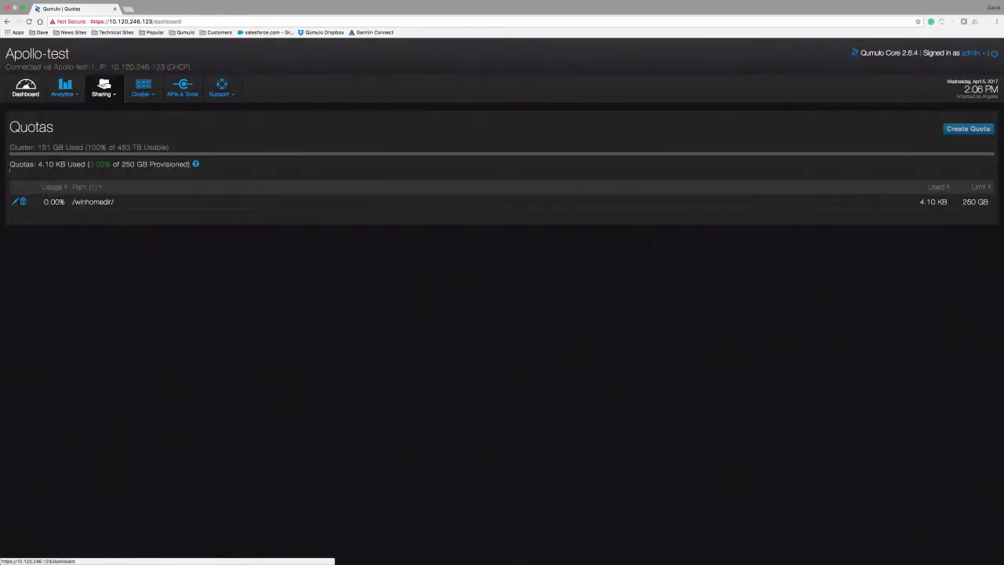
- From the Dashboard, view NFS Exports, then the Users & Groups page
click(25, 89)
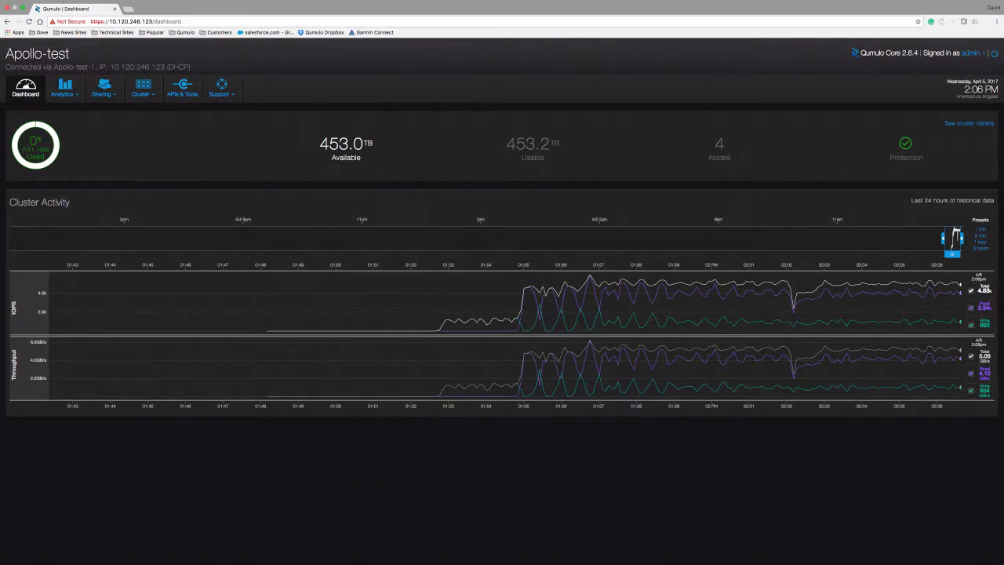
click(103, 88)
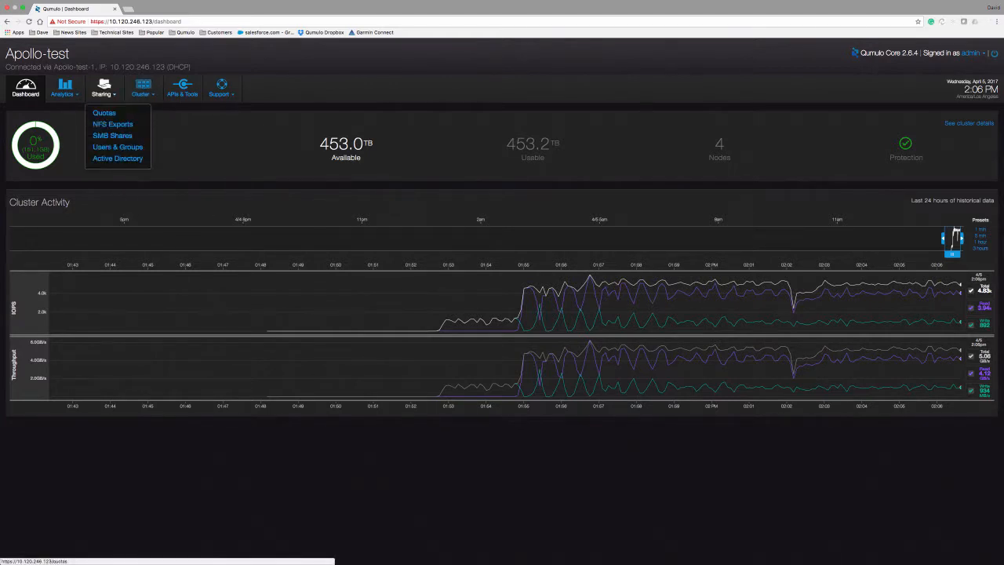
click(113, 124)
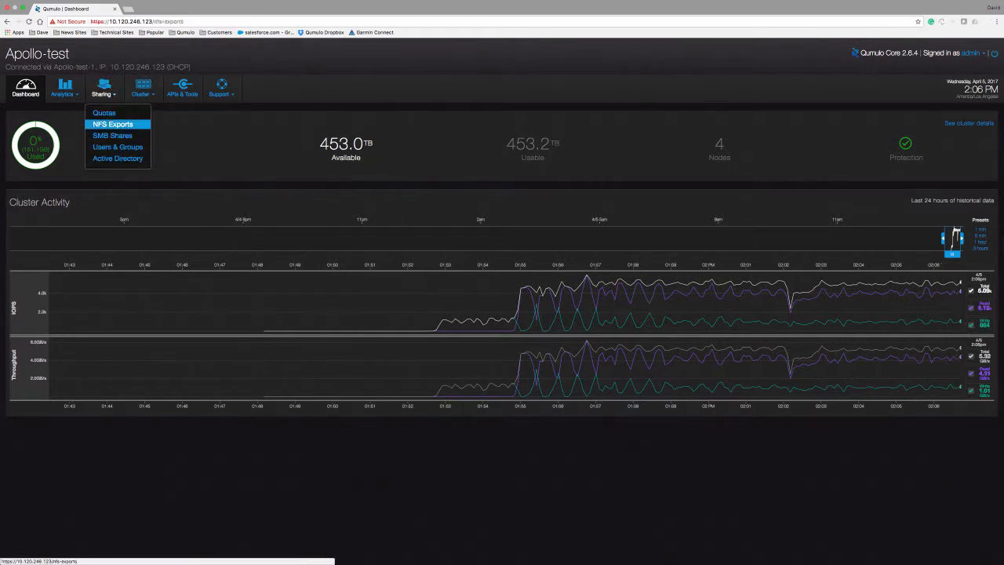
click(112, 124)
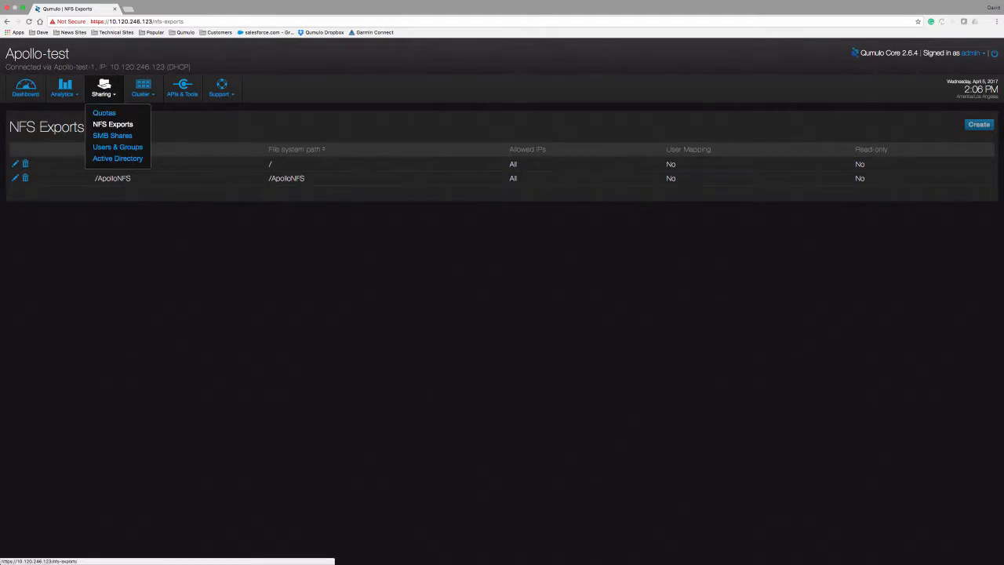
click(118, 147)
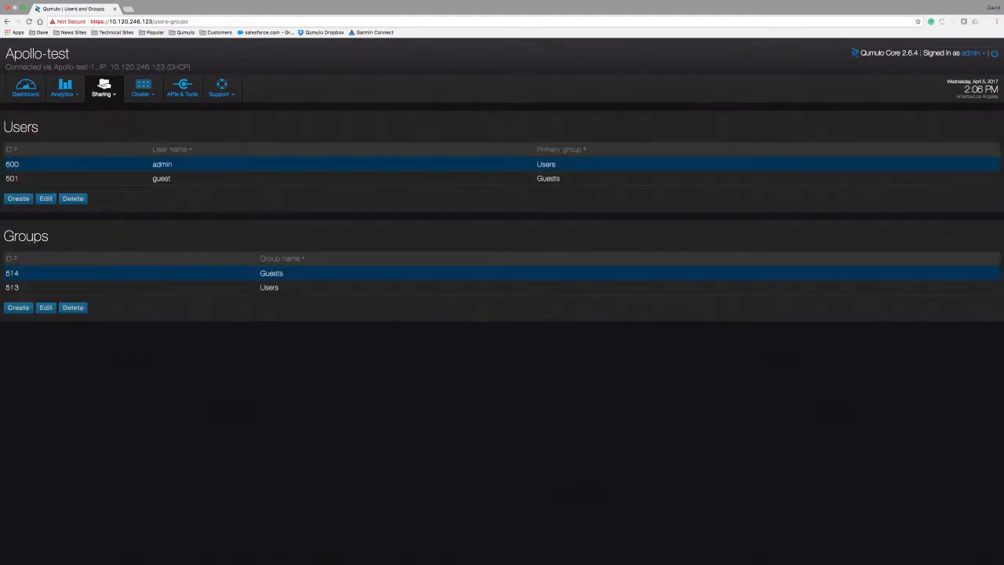
- Bring up the Active Directory join form for cluster Apollo-test
click(103, 88)
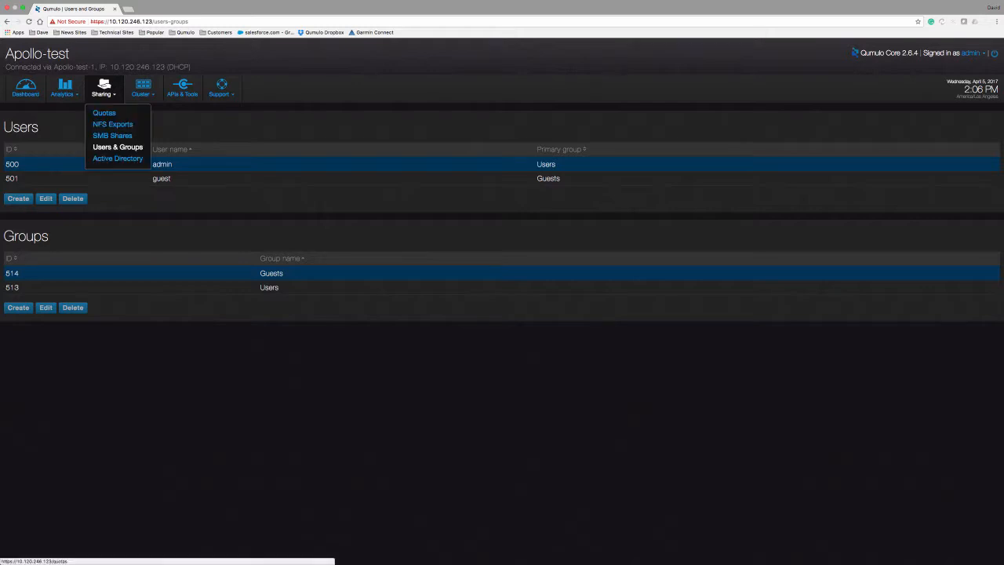
mouse_move(118, 158)
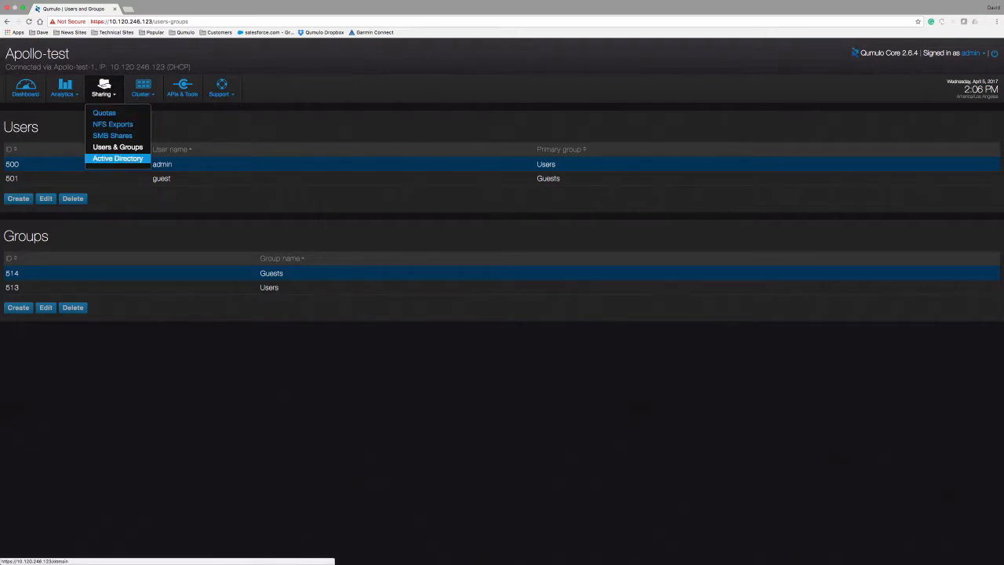
click(118, 158)
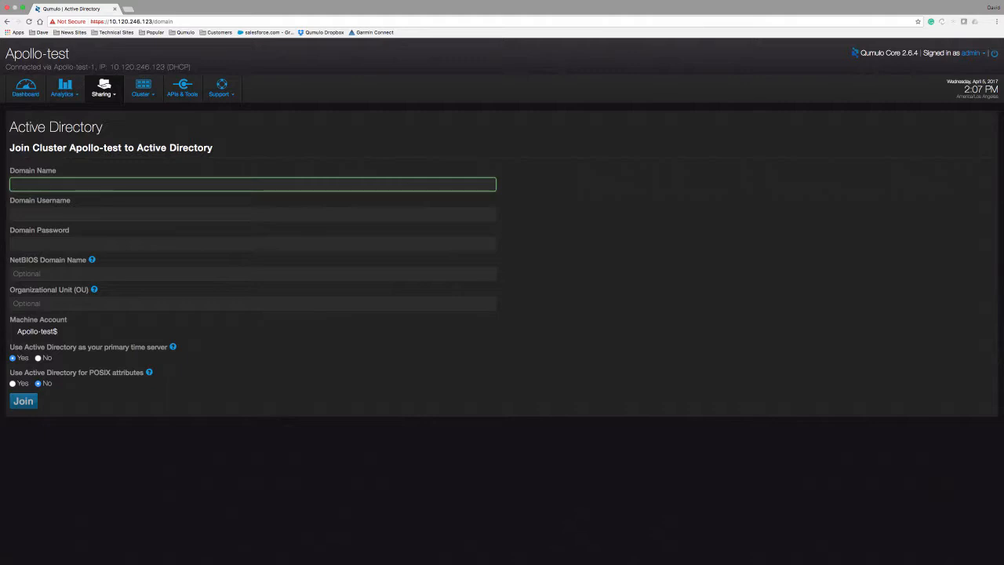
click(141, 88)
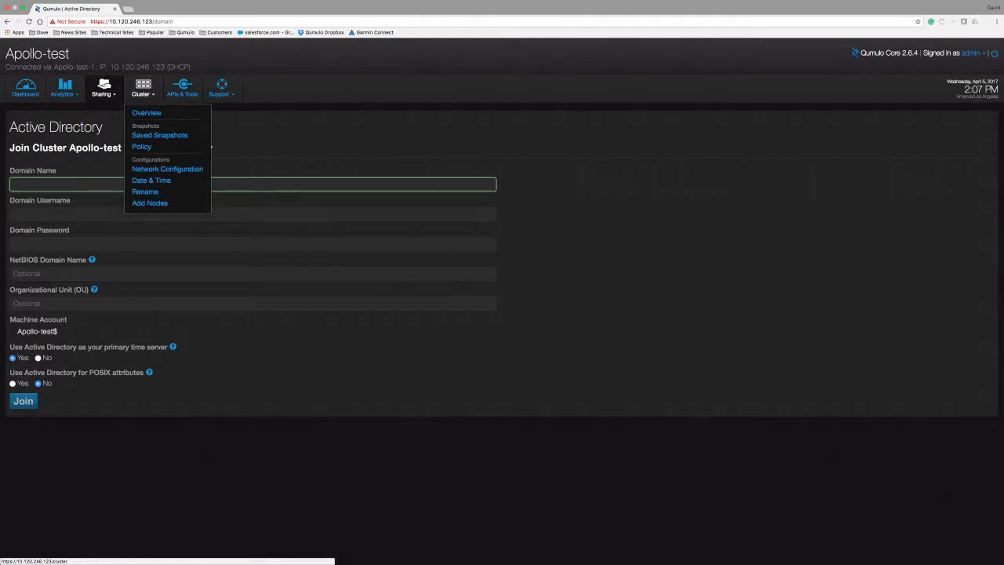
mouse_move(167, 168)
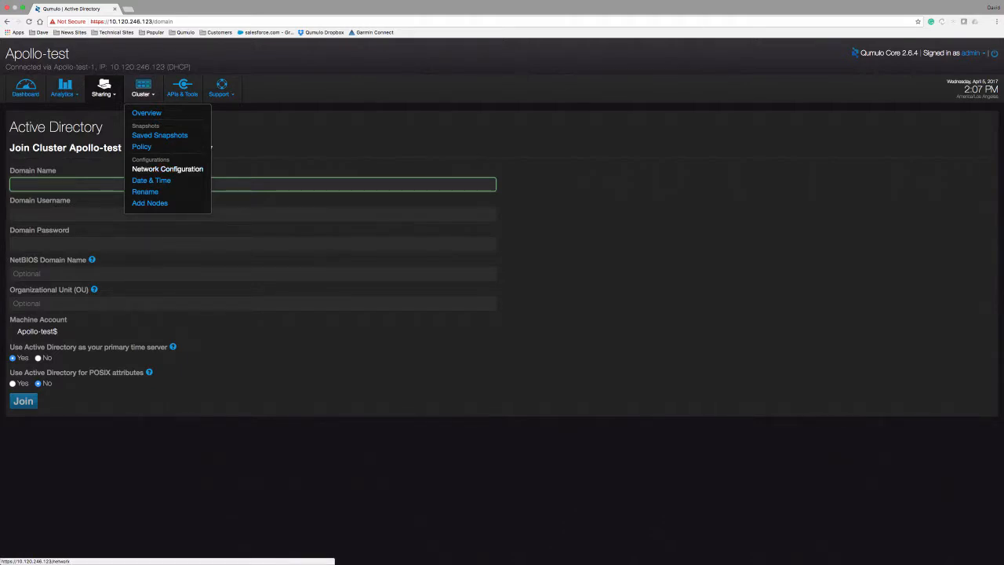
- View Apollo-test's IPv4 settings: DHCP, DNS servers and four node addresses
click(167, 168)
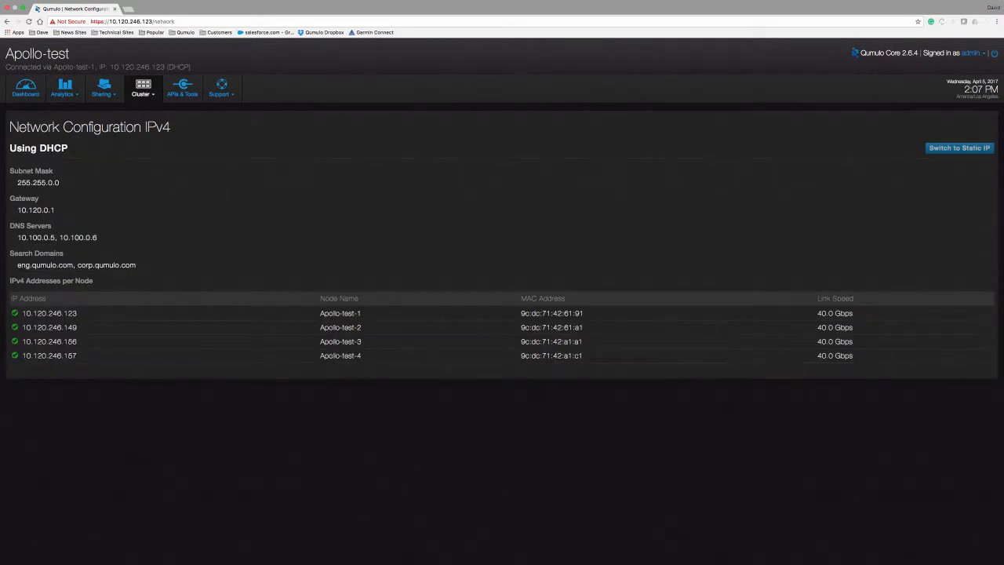
click(340, 341)
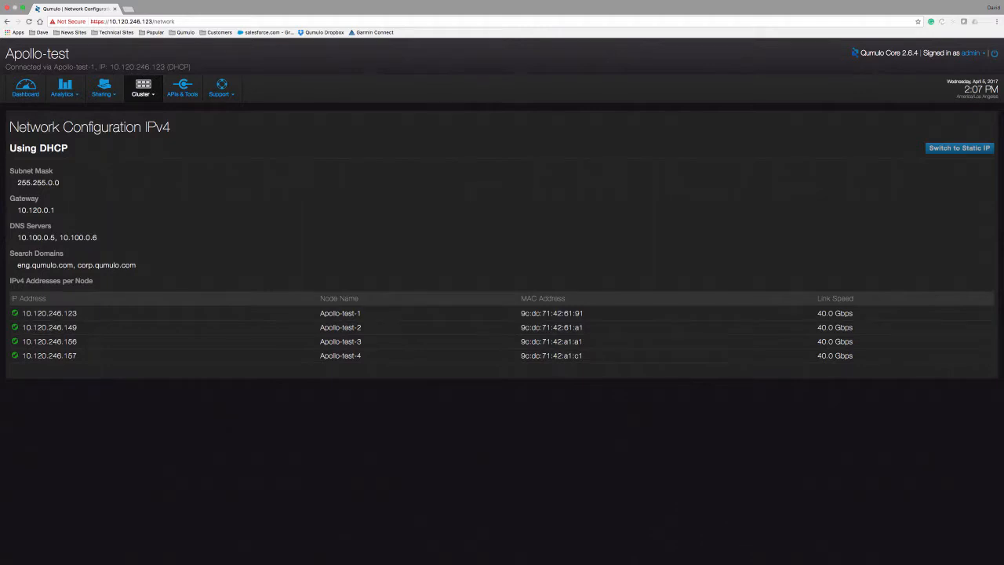
click(959, 147)
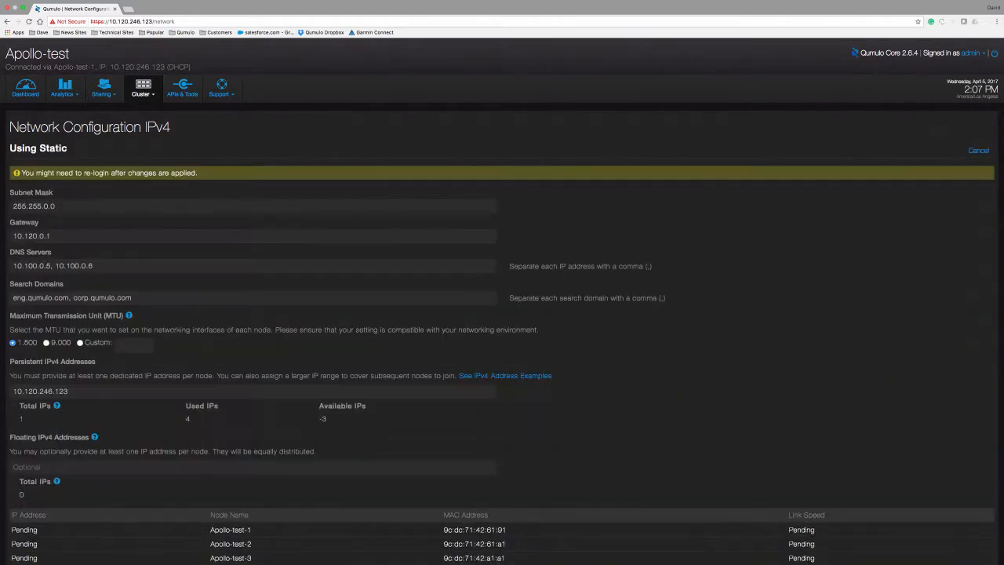
scroll(down, 3)
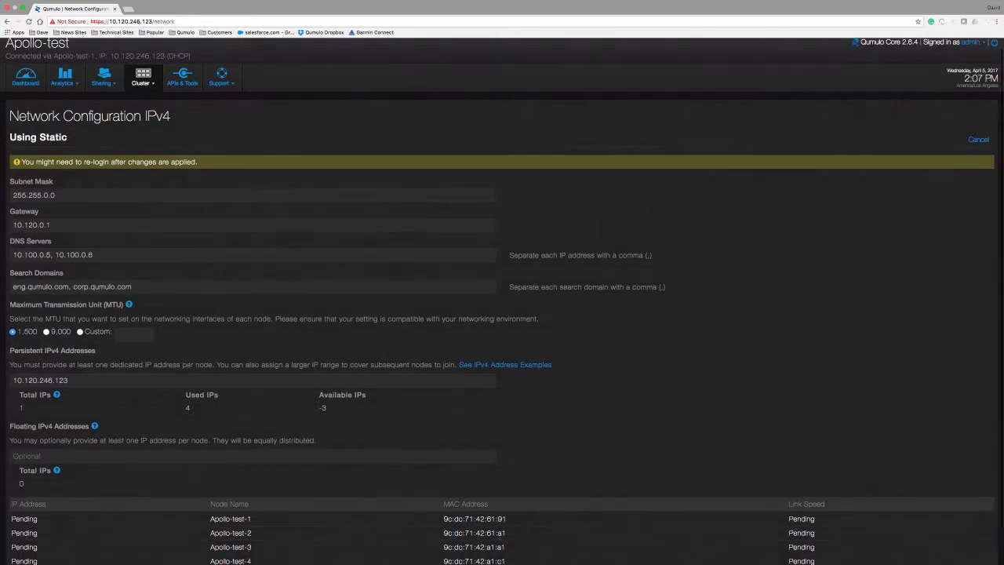
scroll(down, 3)
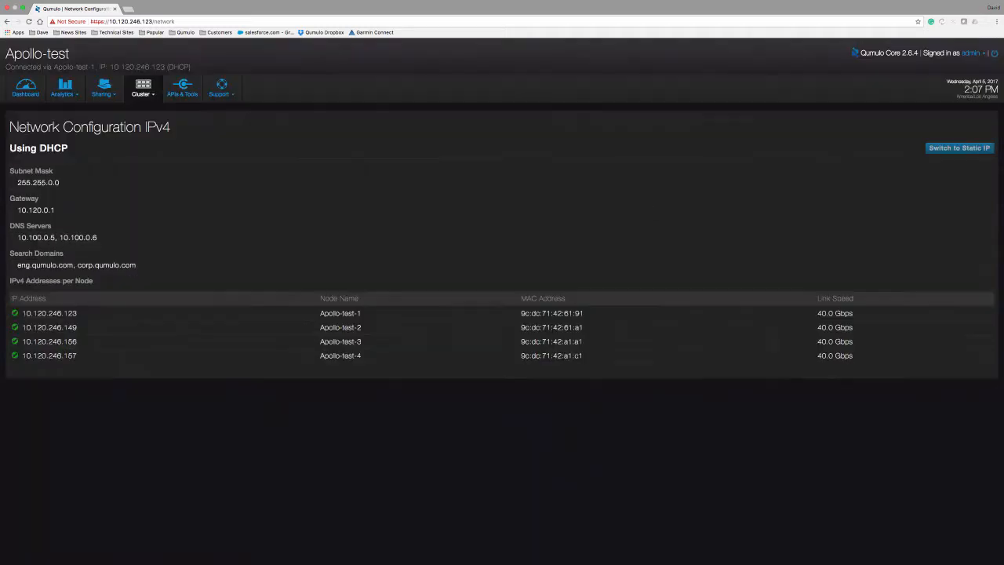
- Reopen the Cluster dropdown listing snapshots and configuration pages
click(49, 313)
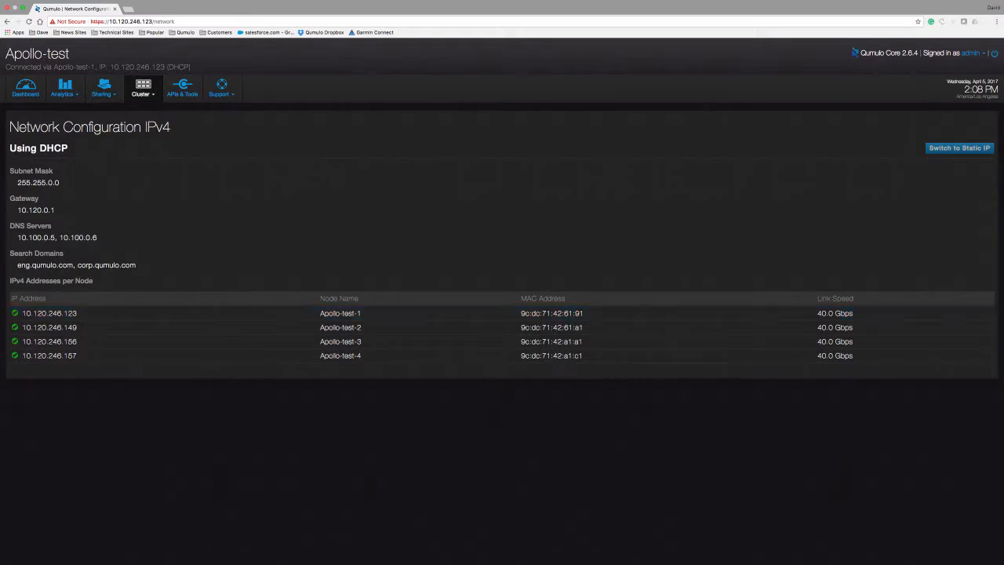
click(102, 89)
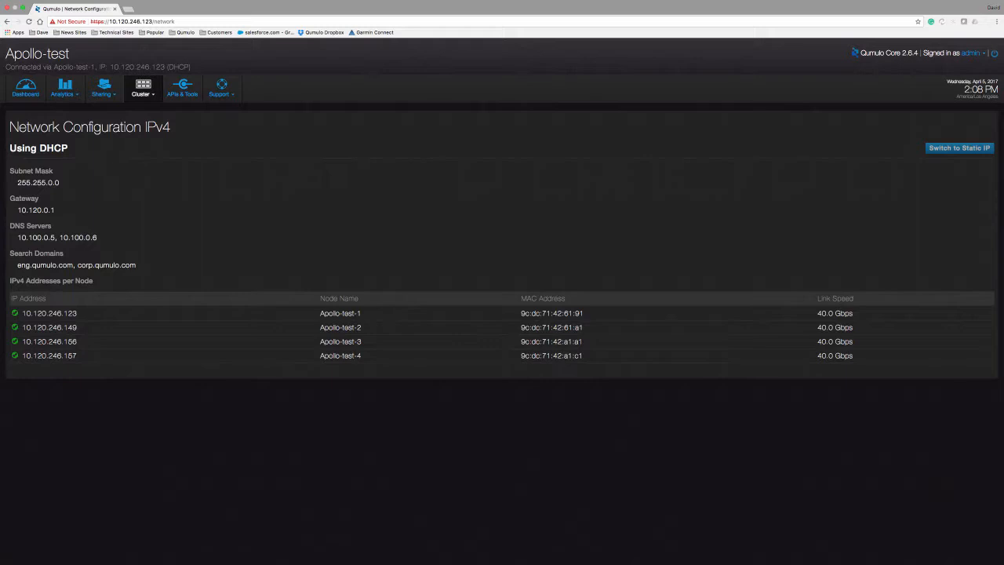
click(142, 88)
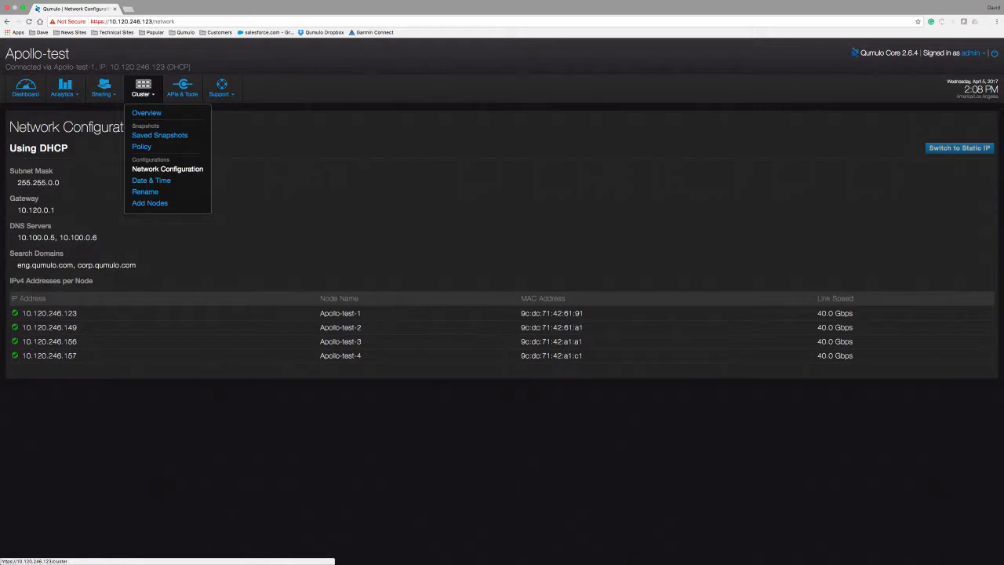
mouse_move(160, 135)
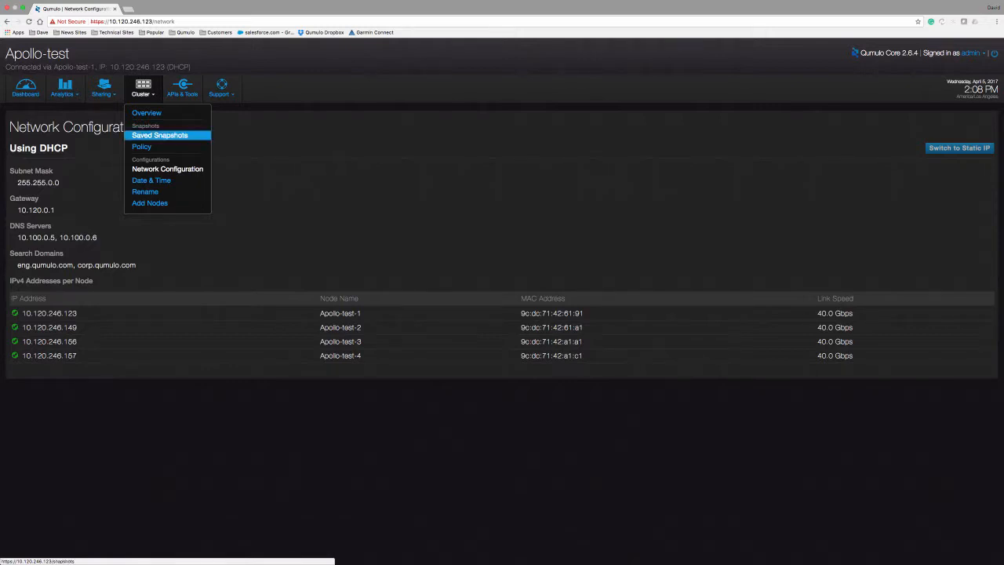
- Take a never-expiring on-demand root snapshot named apollotest, then view the empty snapshot policies
click(160, 135)
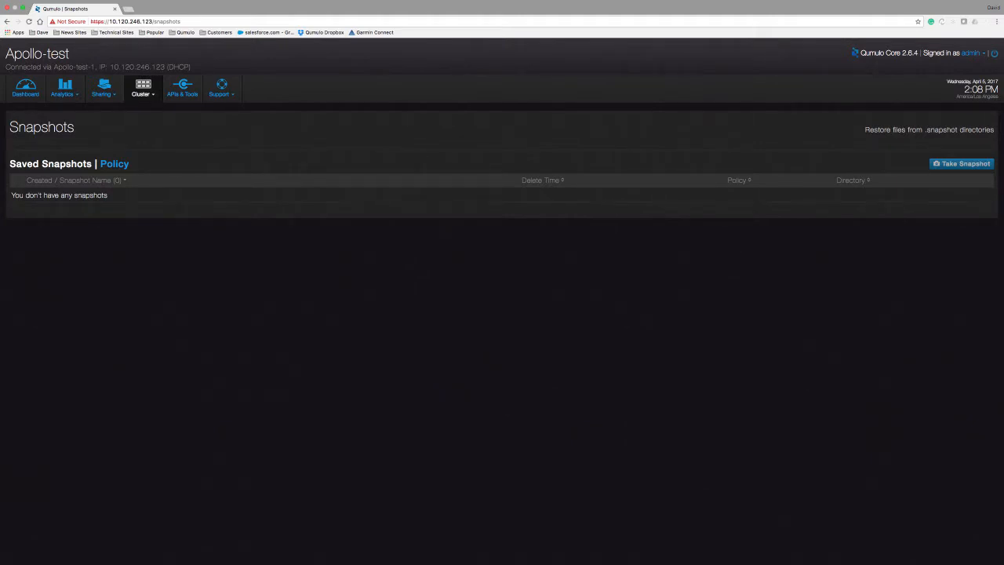
click(962, 164)
text(apollotest)
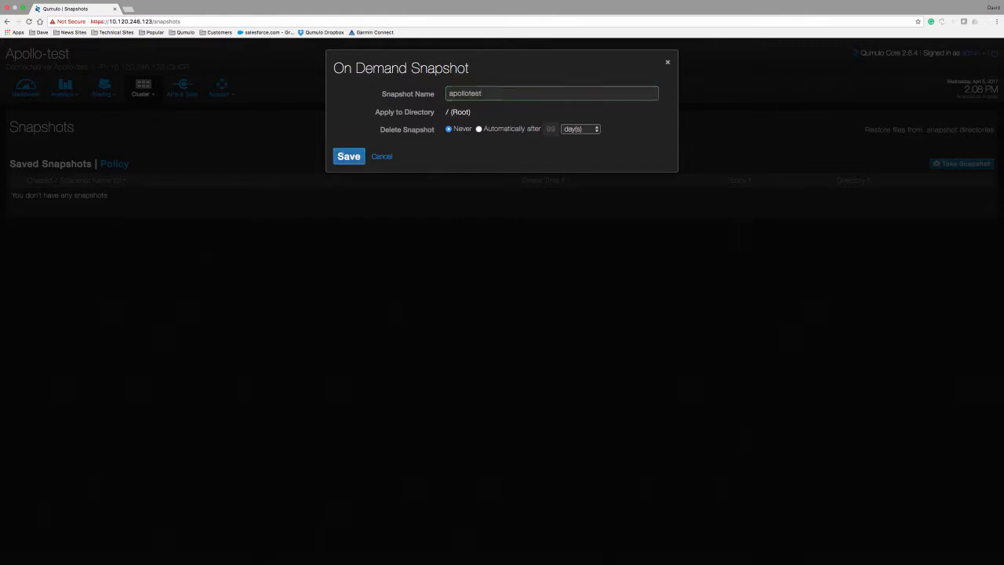
click(348, 157)
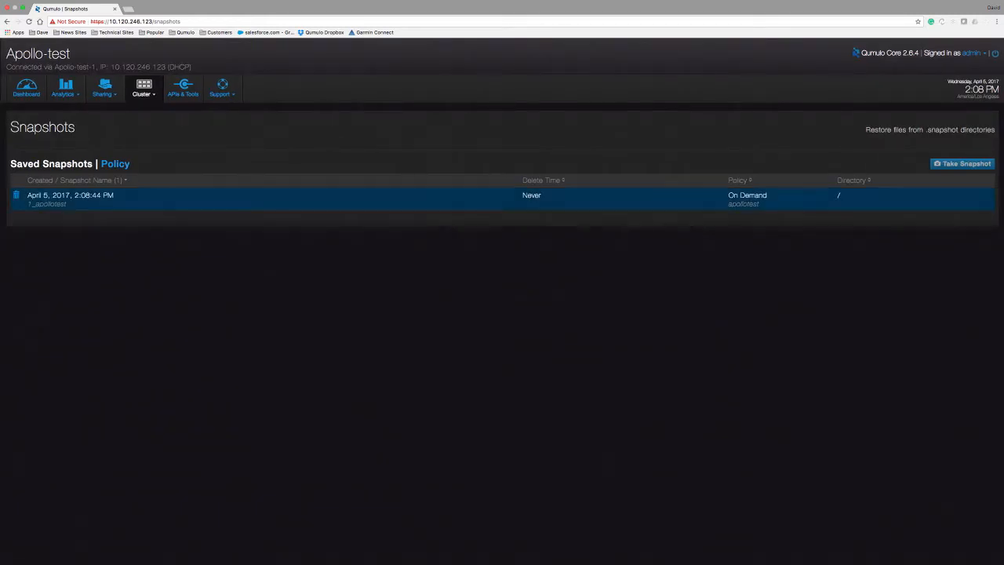
click(115, 163)
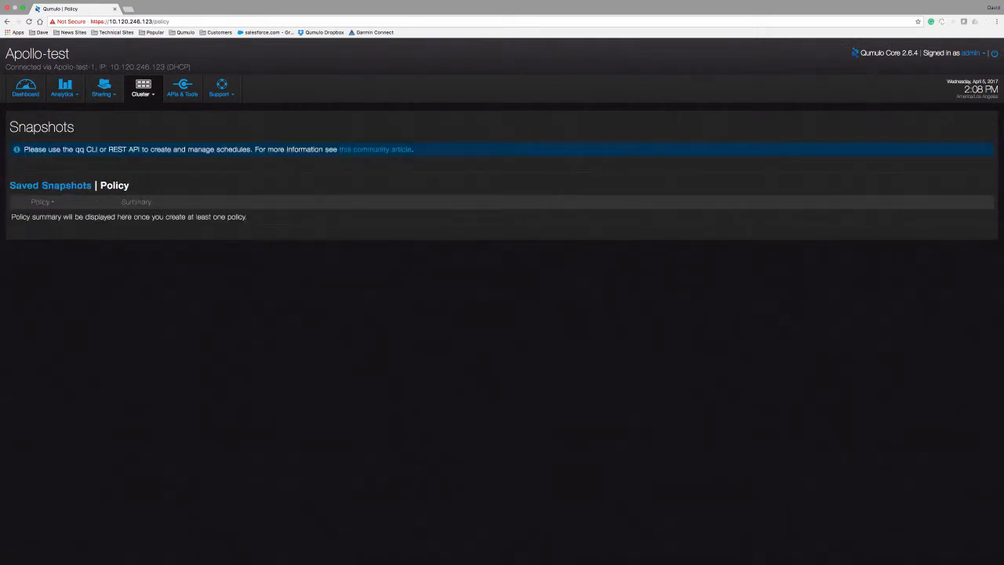
- Return to the Saved Snapshots list, where apollotest is listed, to begin snapshot test2
click(142, 88)
text(test2)
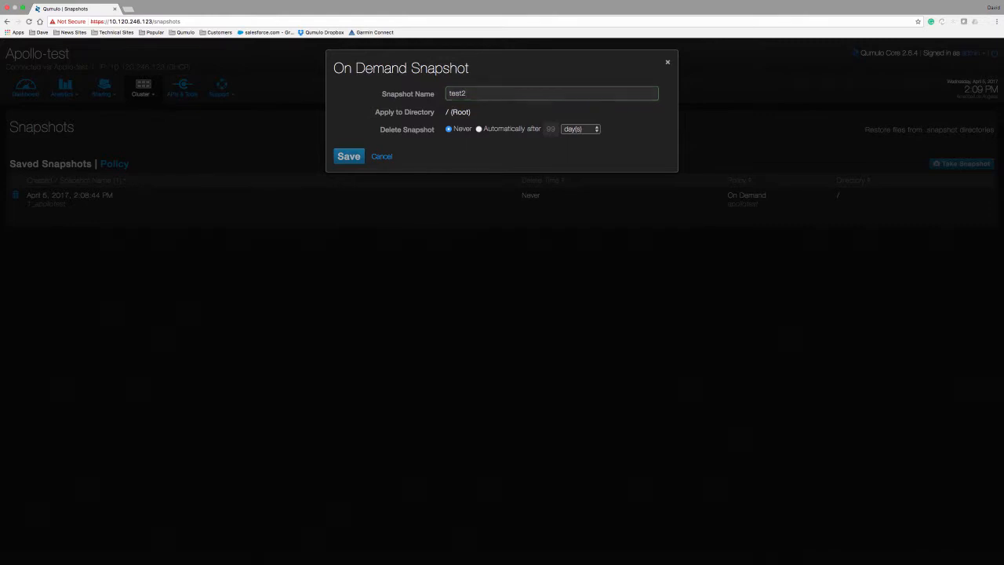
- Save snapshot test2 set to expire automatically after 99 days, on 2017-07-13
click(479, 128)
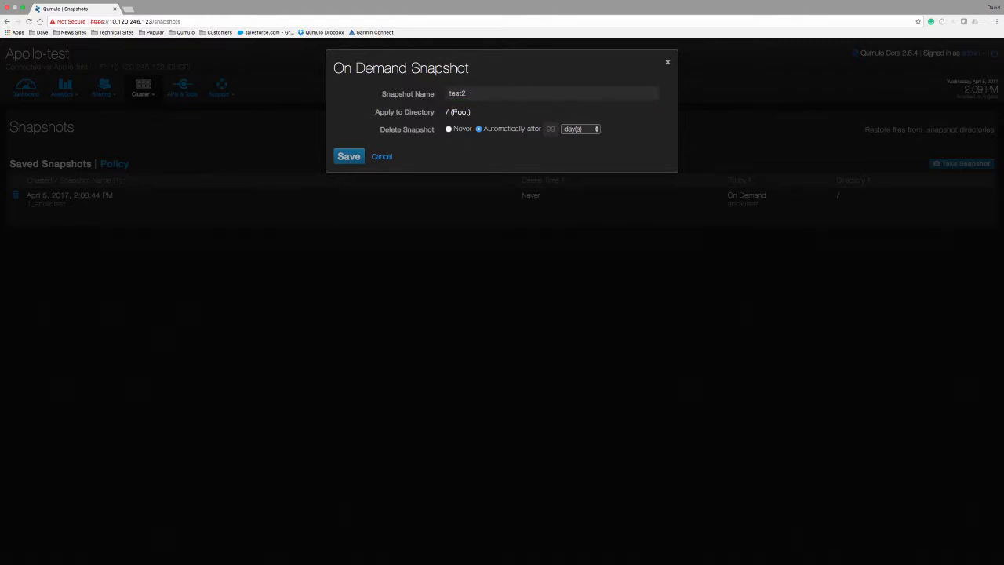
click(349, 155)
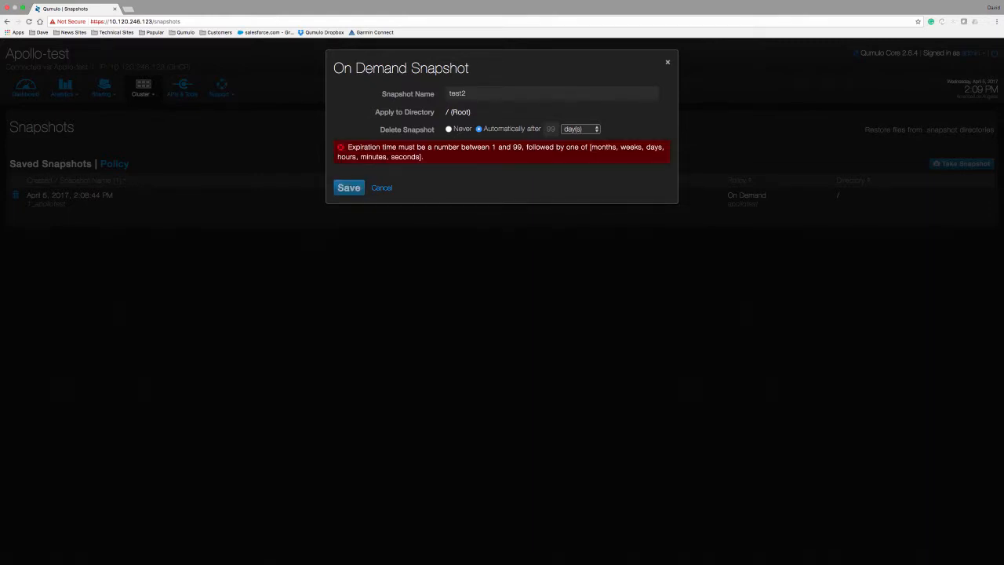
click(550, 129)
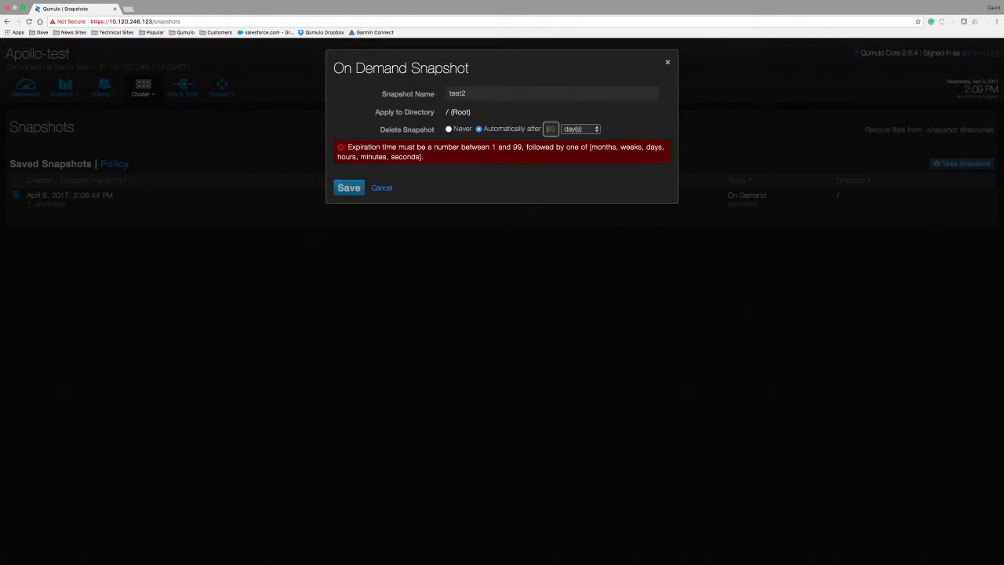
text(99)
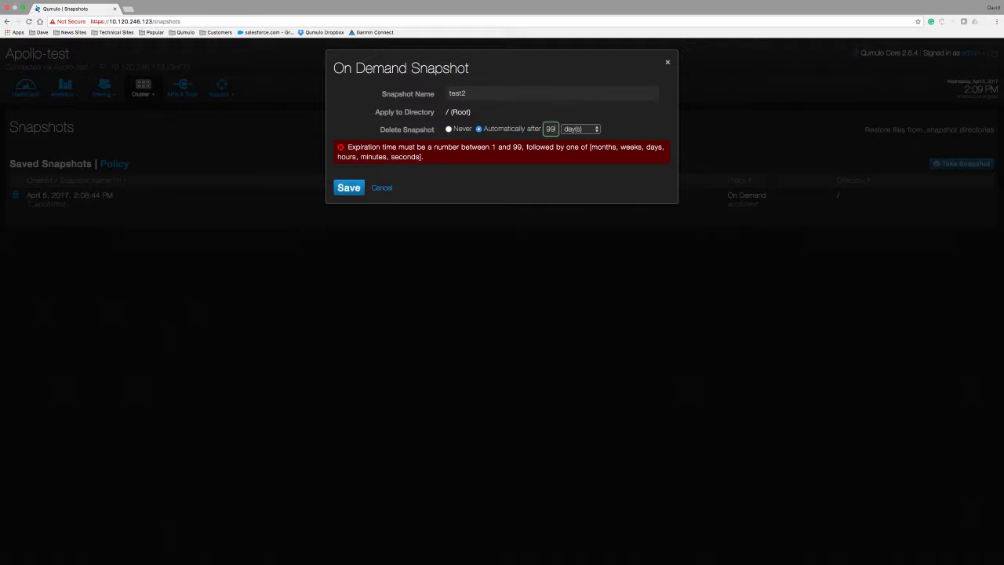
click(348, 188)
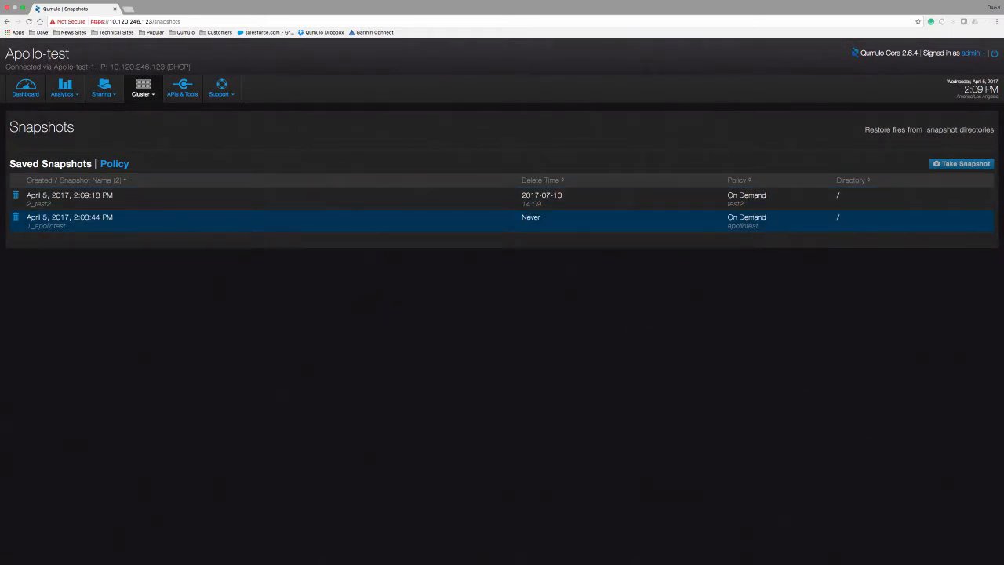
- Check Add Nodes (no unconfigured nodes found), then return to the Apollo-test dashboard
click(142, 88)
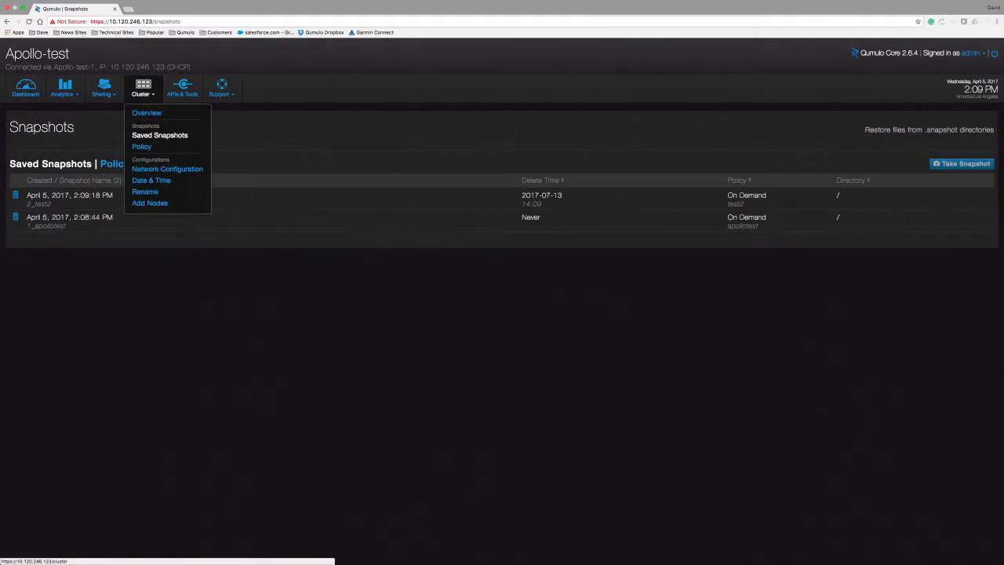
mouse_move(149, 203)
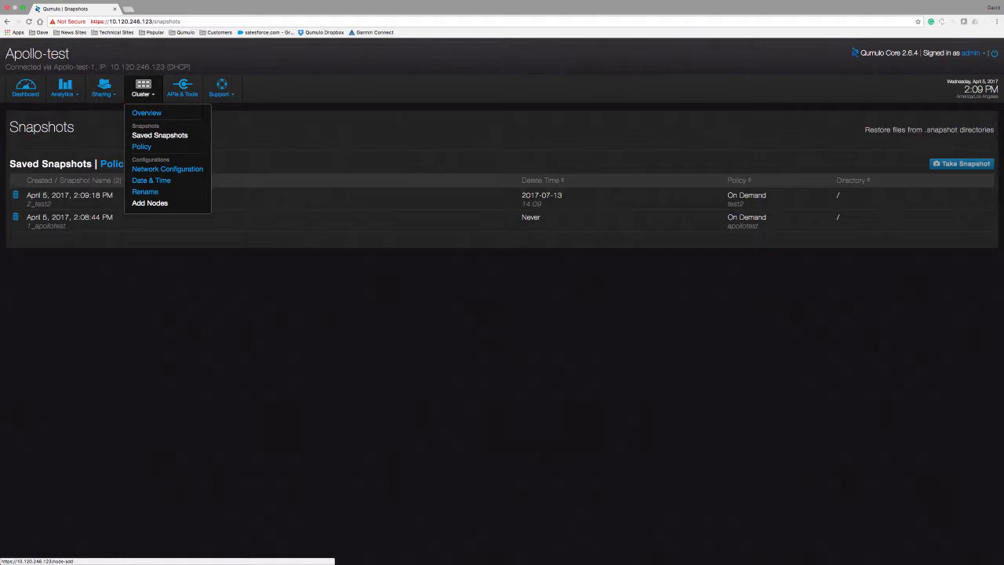
click(149, 202)
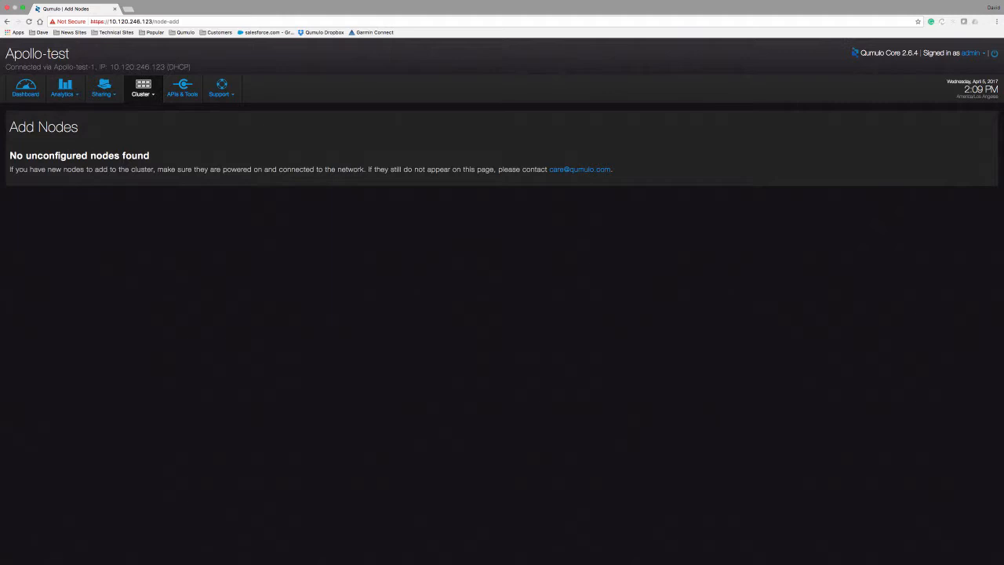
click(24, 88)
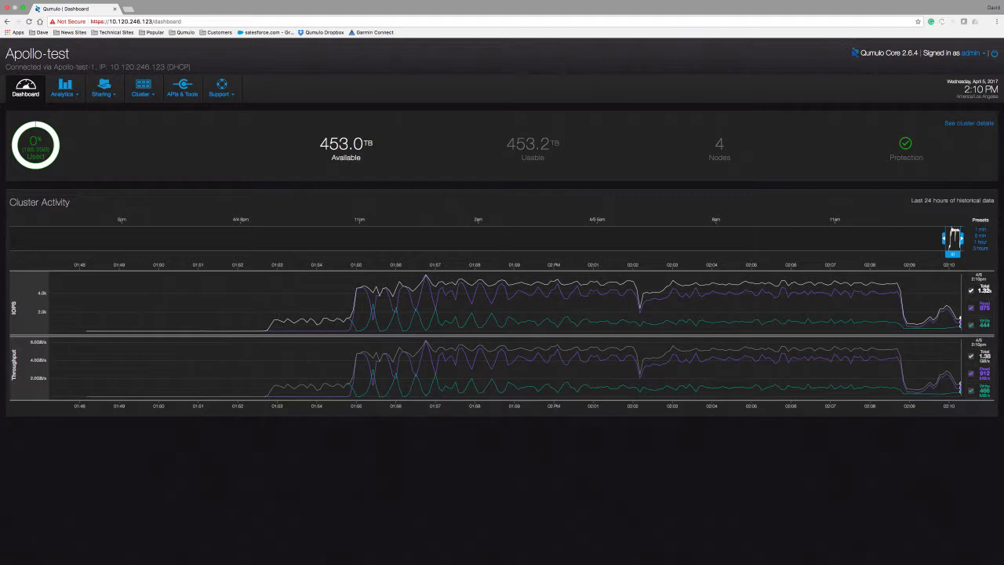
- Glance at the Sharing menu, then open Integrated Analytics showing 150.3 GB used at root
click(103, 88)
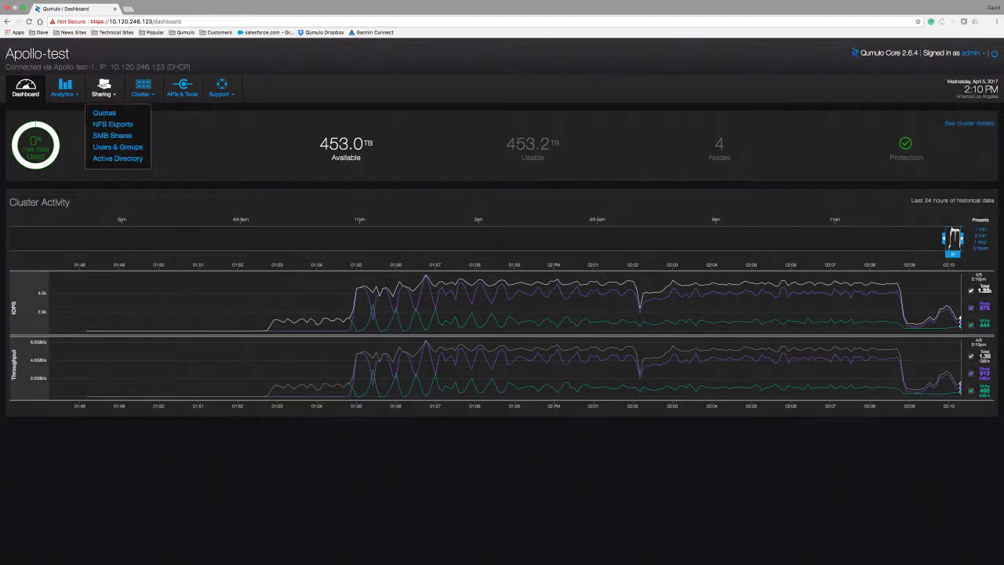
click(63, 88)
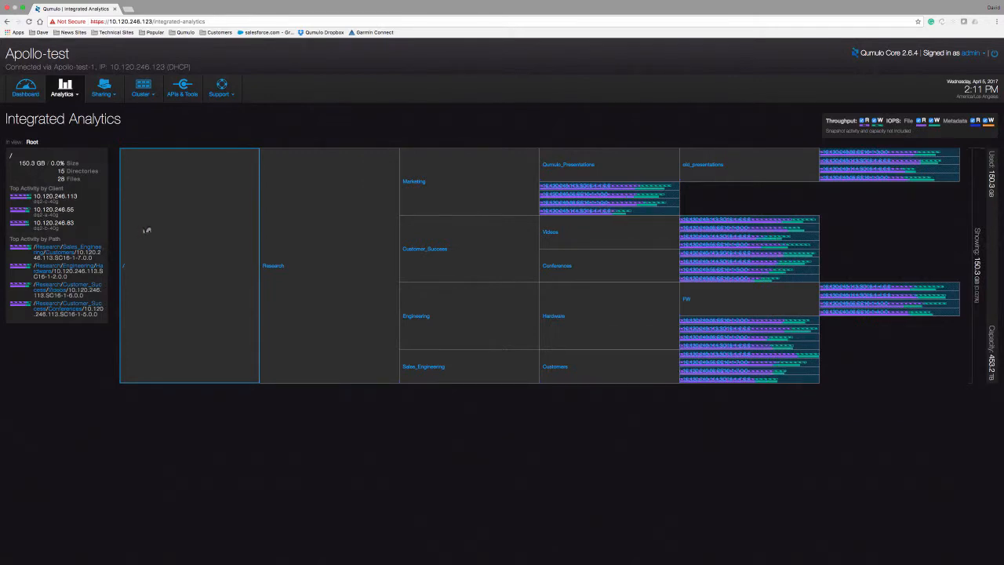
- Open Throughput Hot Spots, showing 3.88 GB/s through Research subdirectories
click(64, 88)
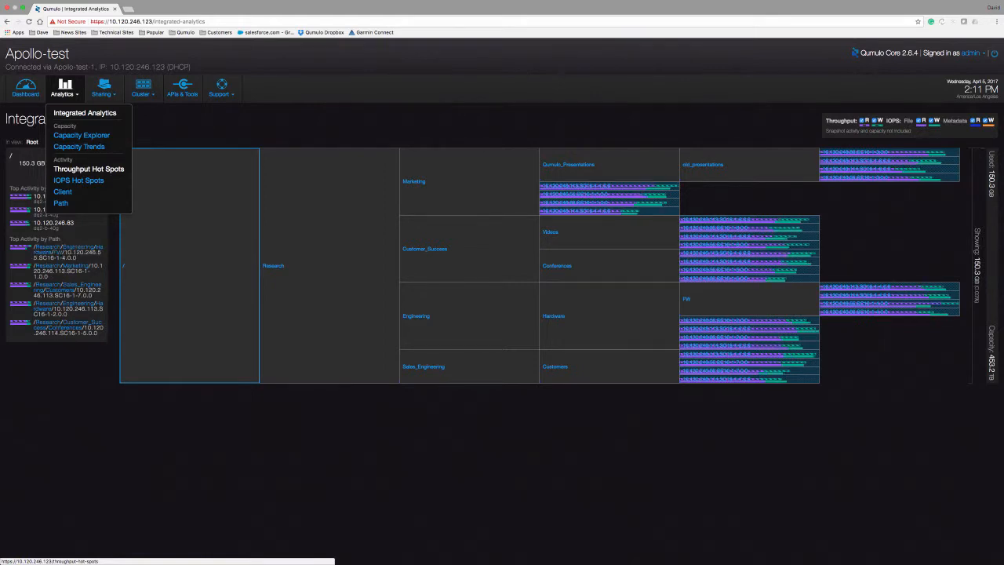
click(89, 169)
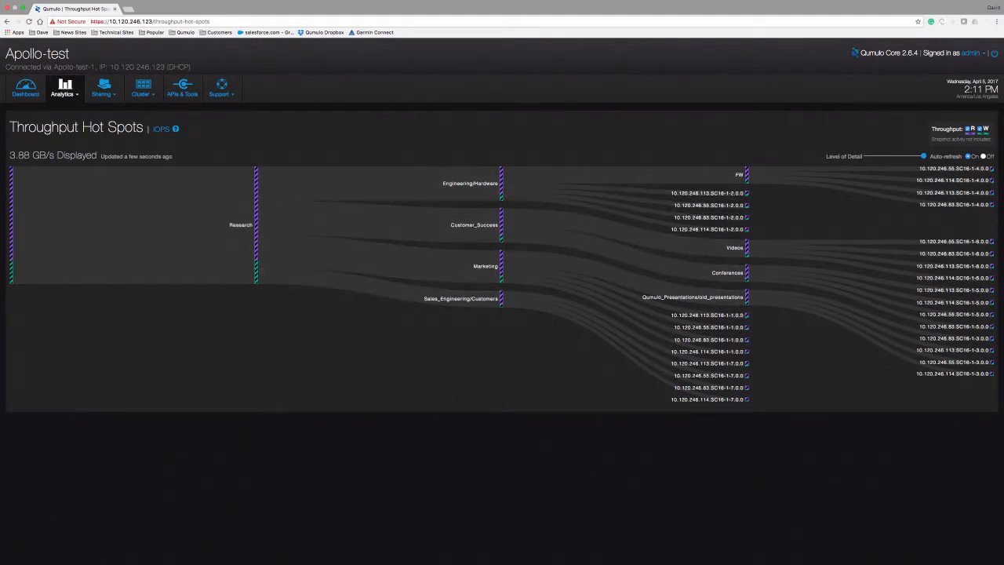
mouse_move(241, 225)
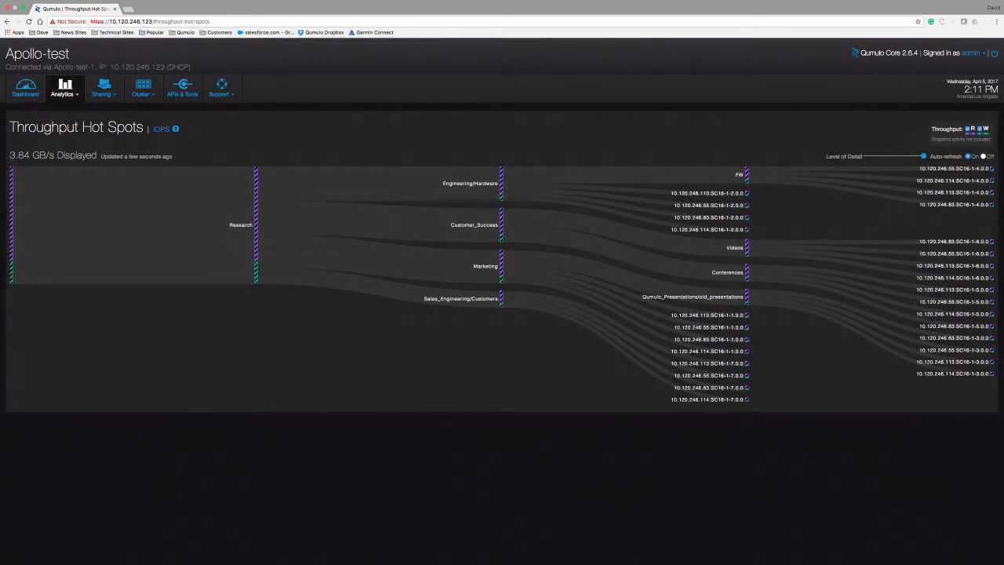
- Reopen the Analytics dropdown while Throughput Hot Spots refreshes to about 3.96 GB/s
click(65, 89)
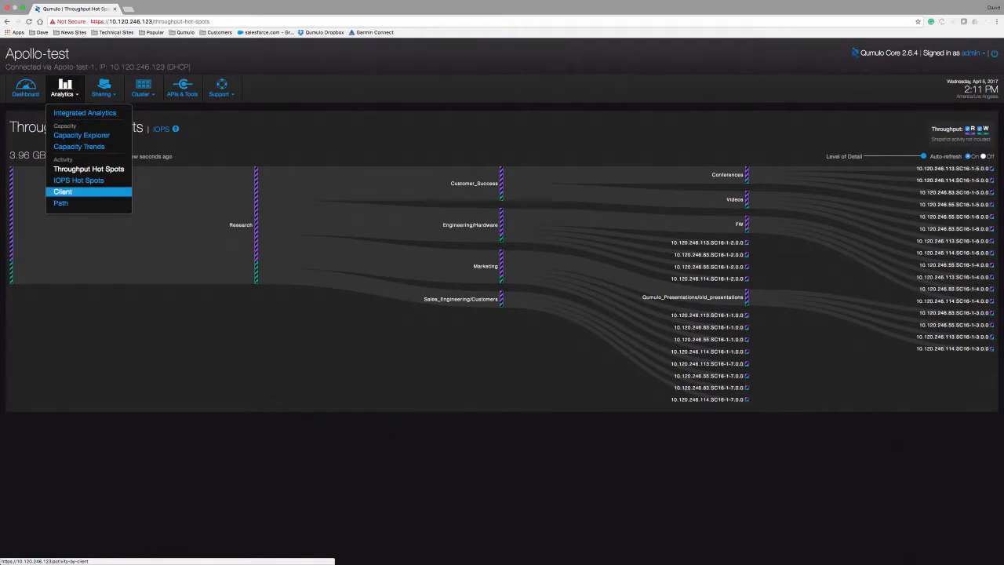
- Show Activity by Client with client 10.120.246.113's per-file throughput and IOPS expanded
click(62, 191)
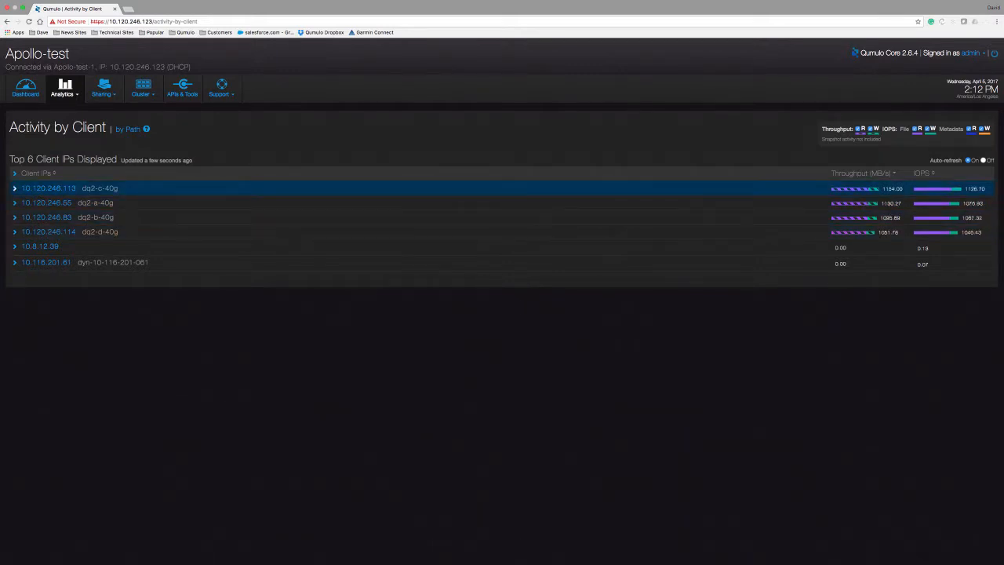
click(14, 188)
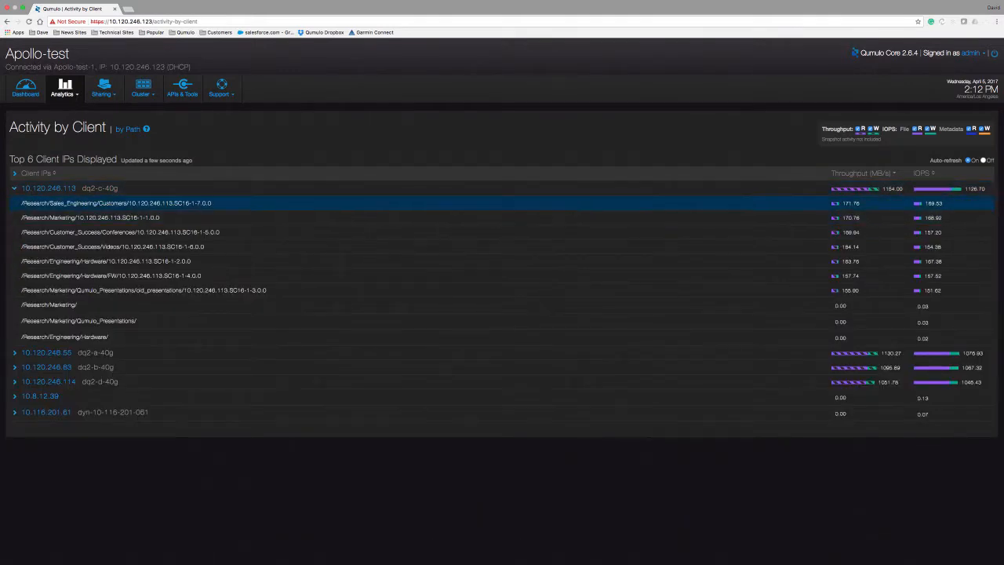
click(118, 231)
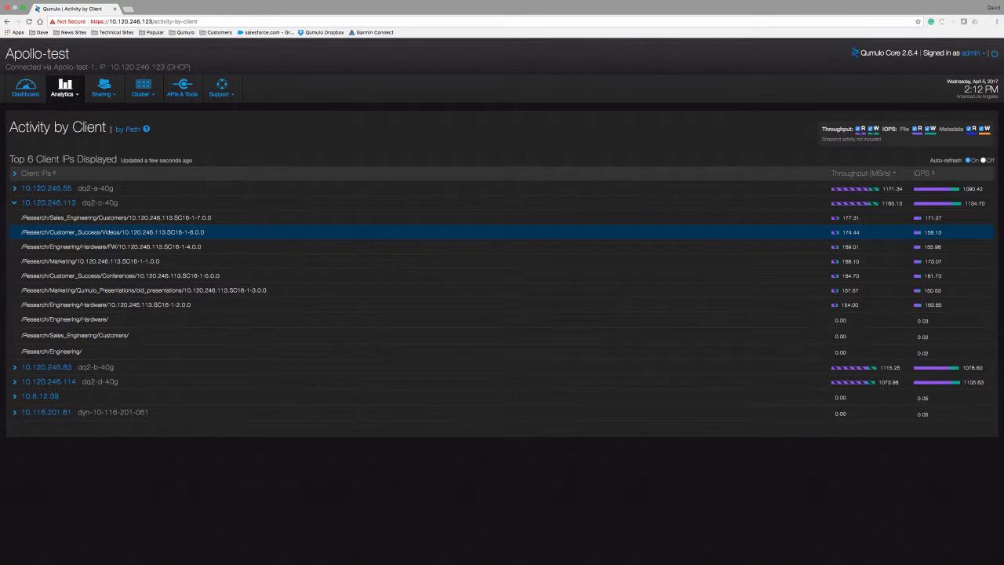
click(62, 89)
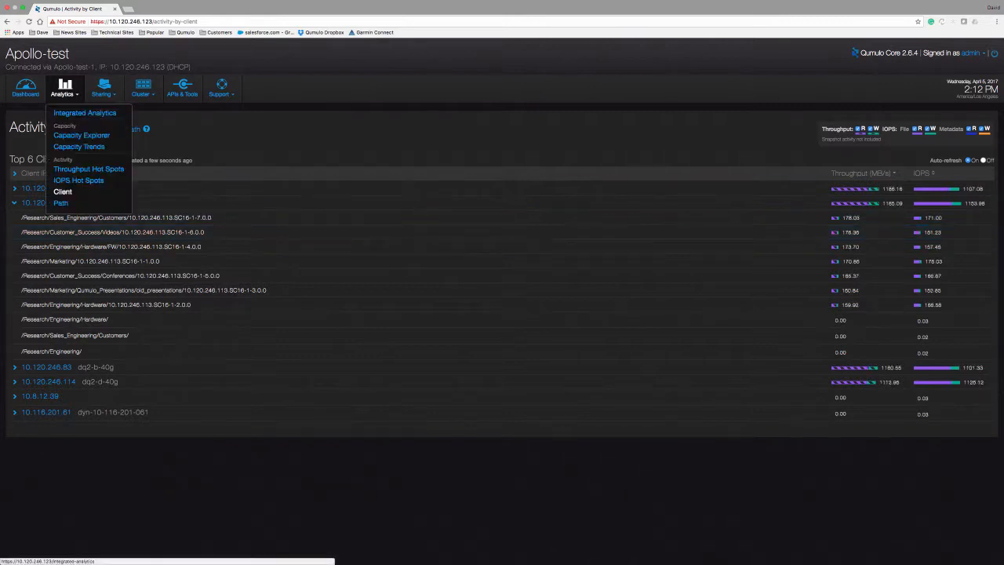
- Expand the busiest path in Activity by Path, then switch to the groot cluster dashboard
click(61, 203)
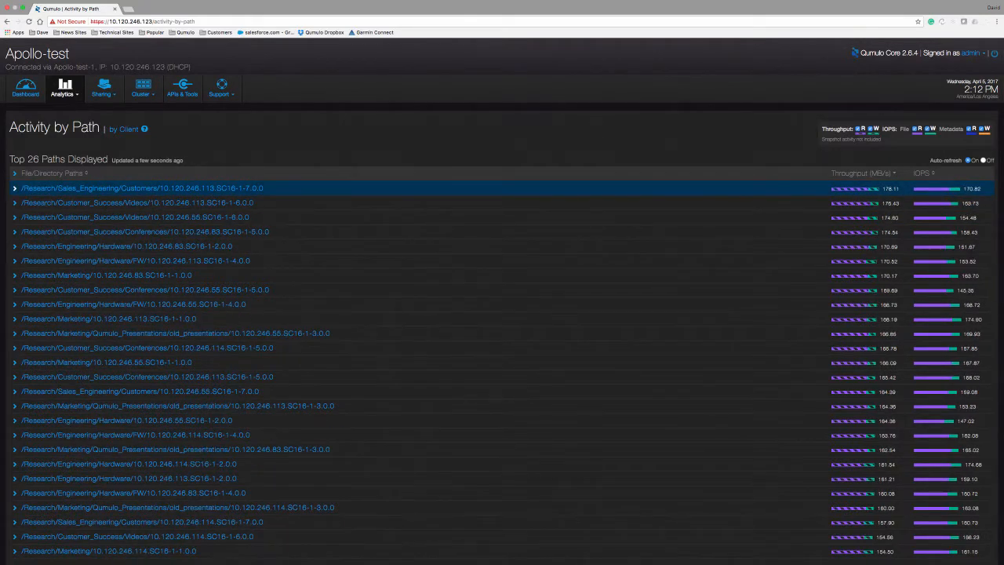
click(15, 188)
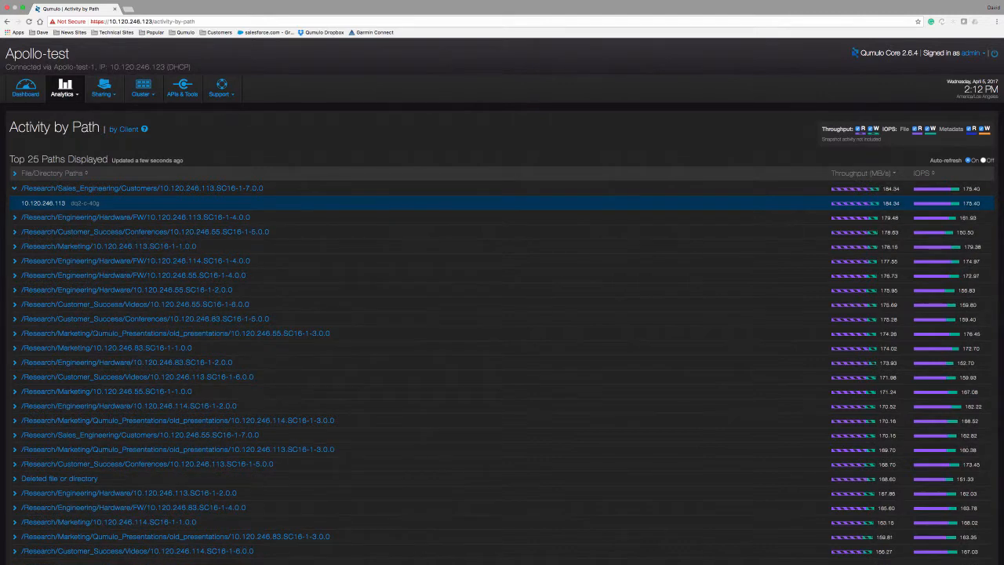
click(160, 8)
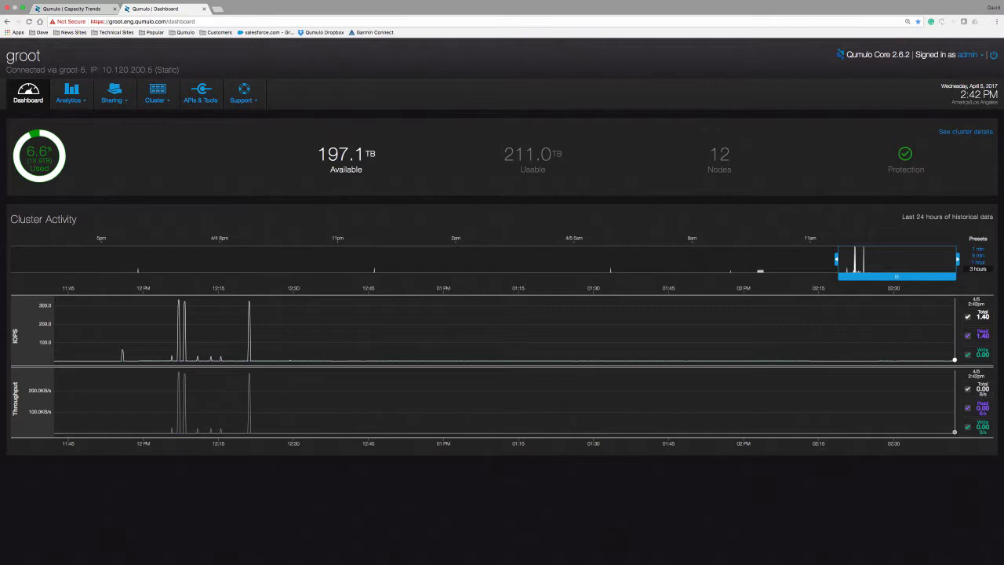
- View groot's Capacity Trends over the last 30 days, then switch back to 72 hours
click(70, 94)
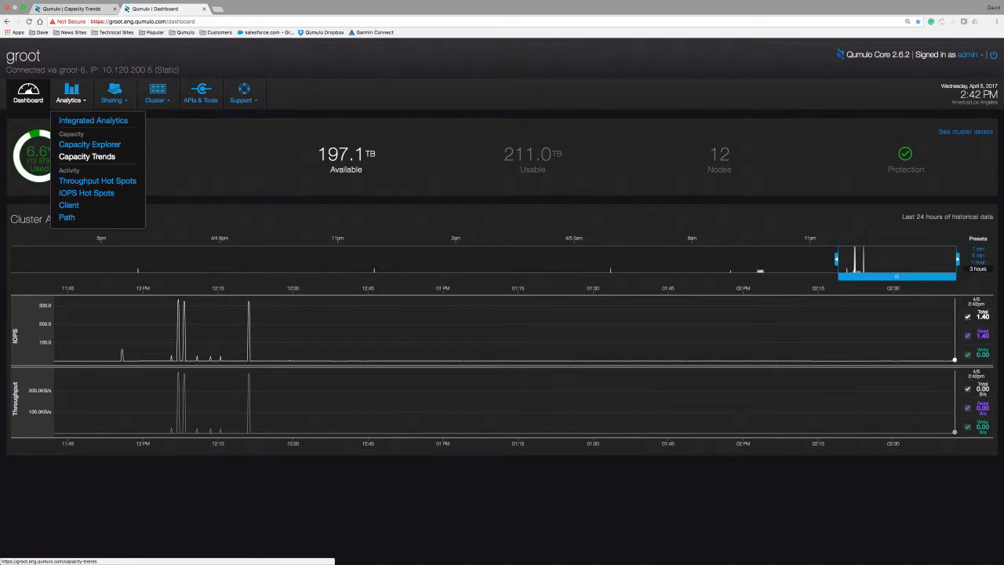
click(87, 157)
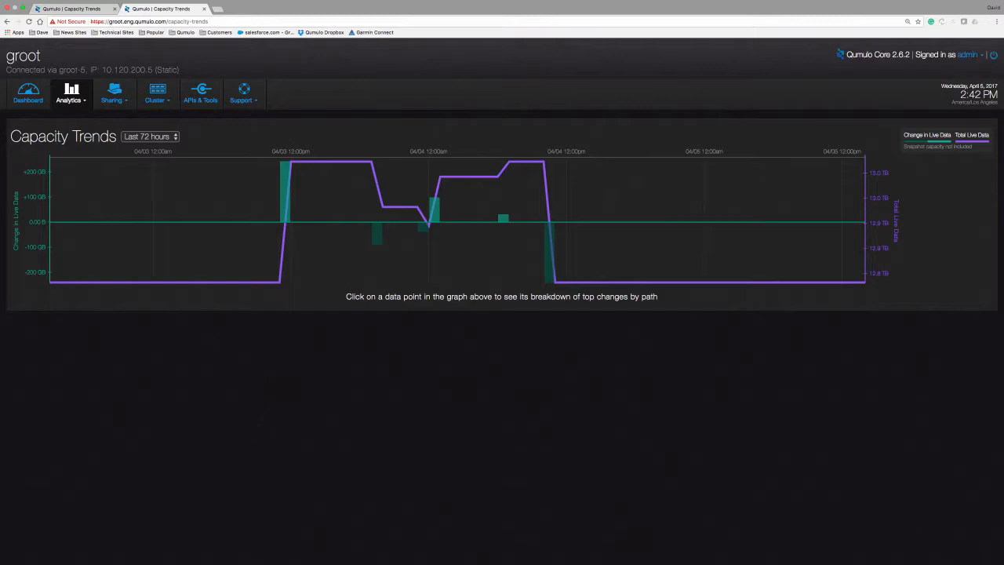
click(149, 136)
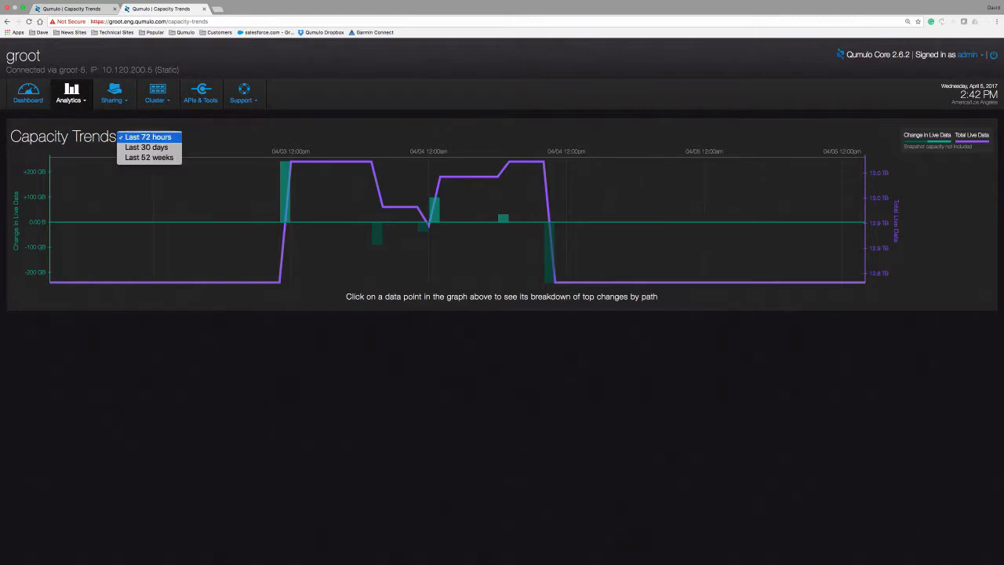
mouse_move(146, 147)
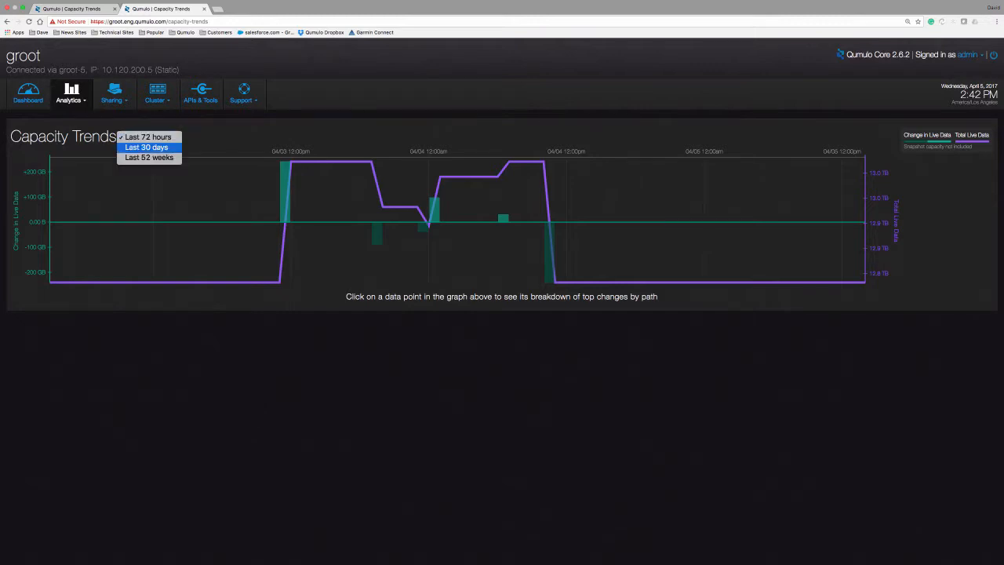
click(146, 148)
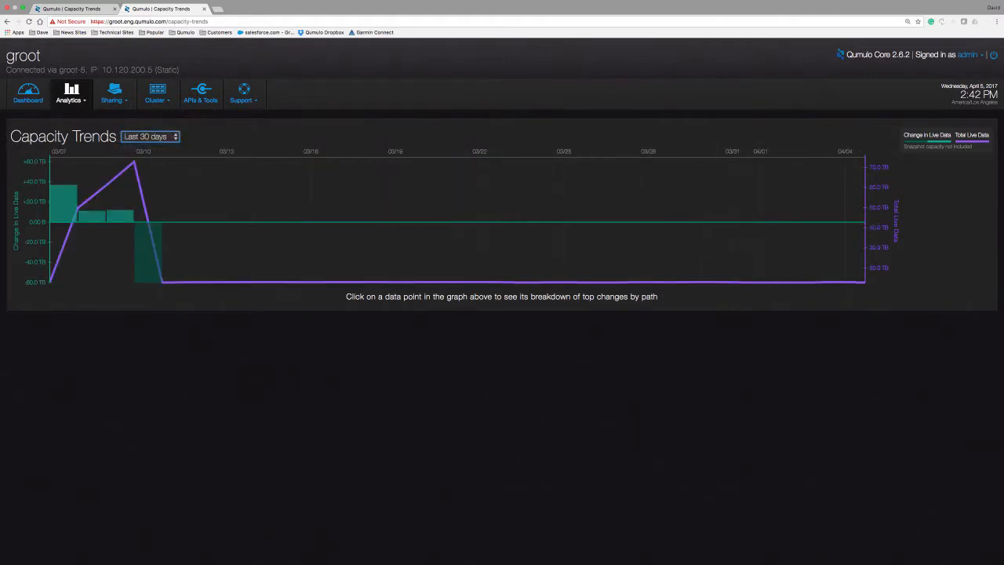
click(149, 136)
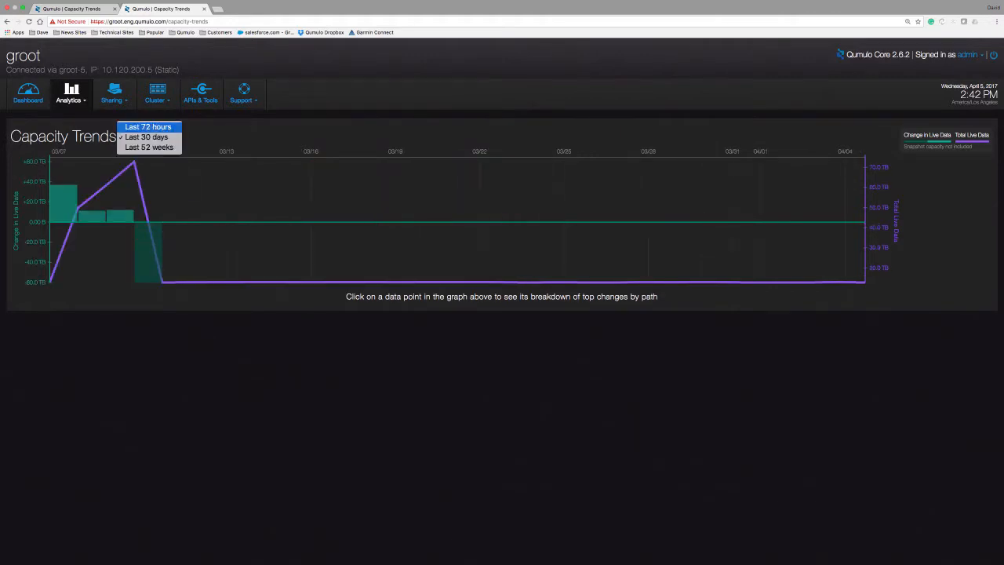
click(148, 126)
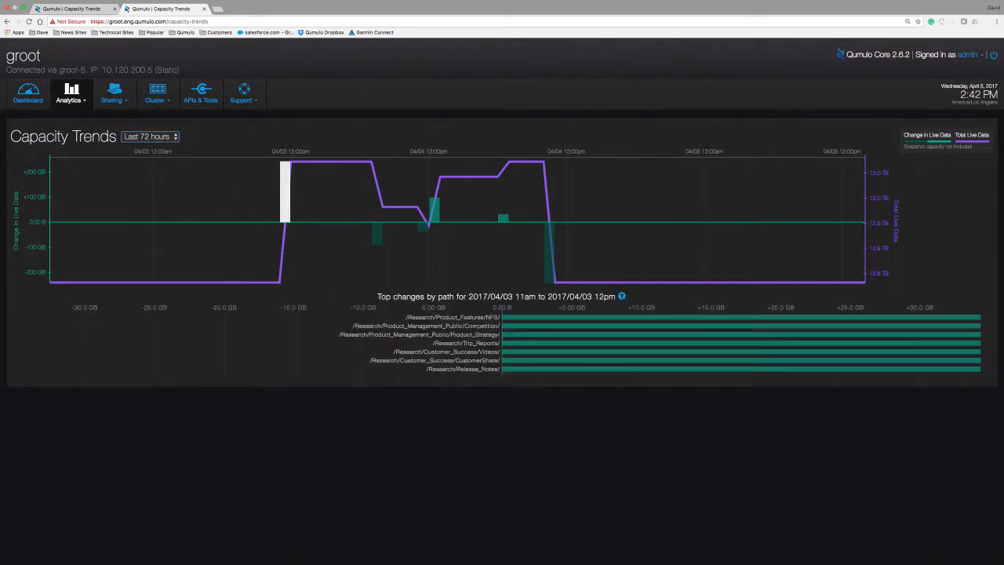
mouse_move(377, 235)
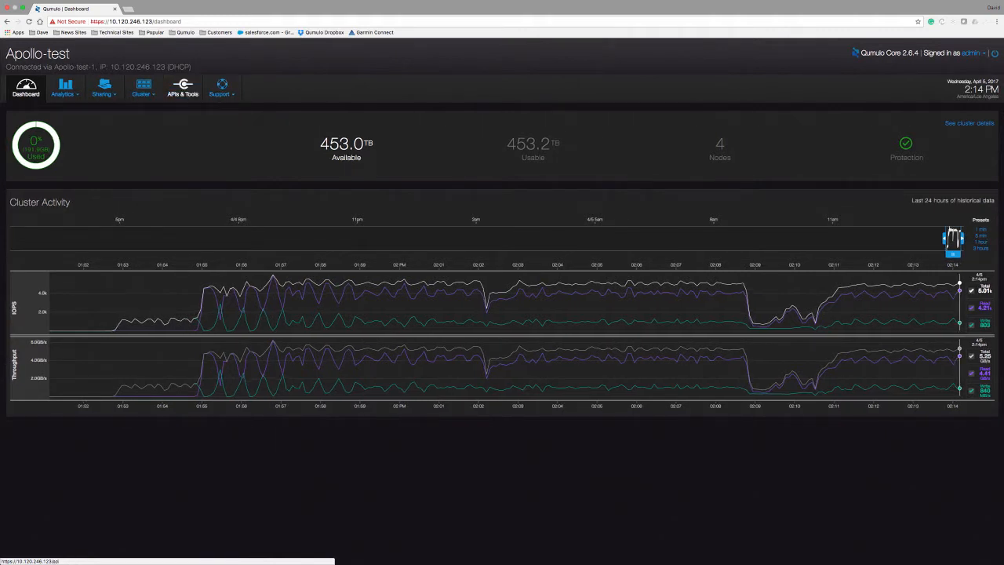
- Open the REST API docs, run the Admin login for a bearer token, and browse the endpoints
click(182, 88)
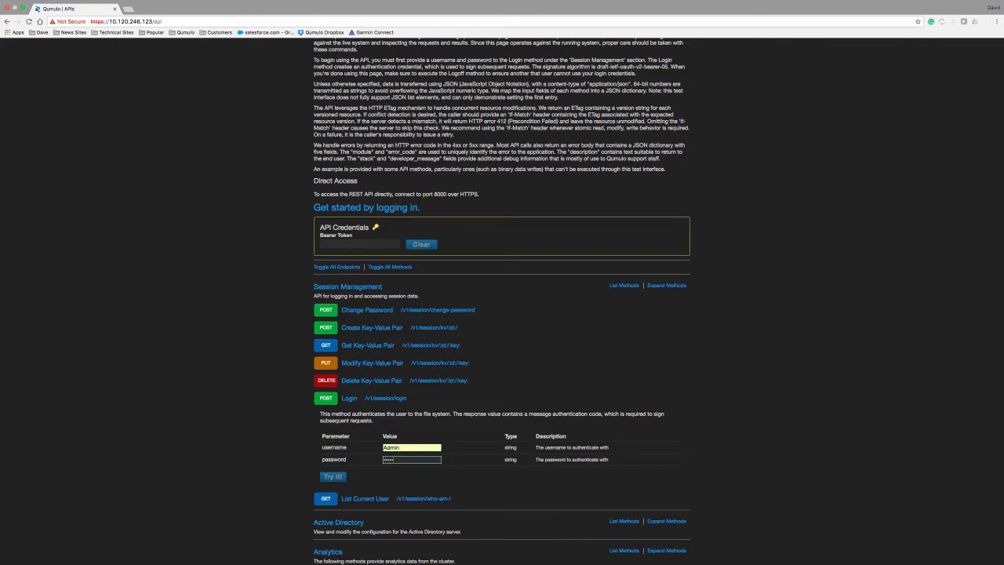
click(332, 477)
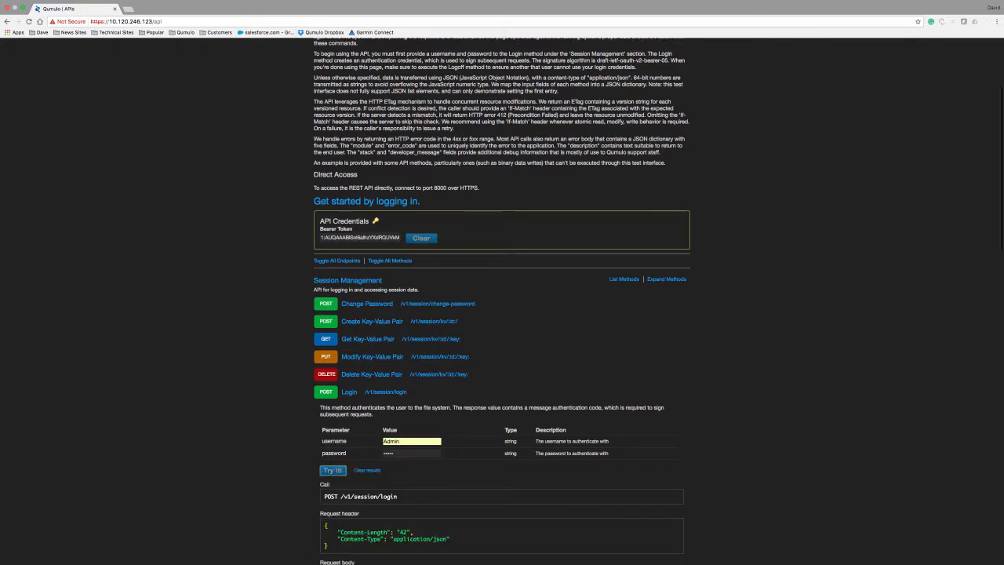
click(332, 470)
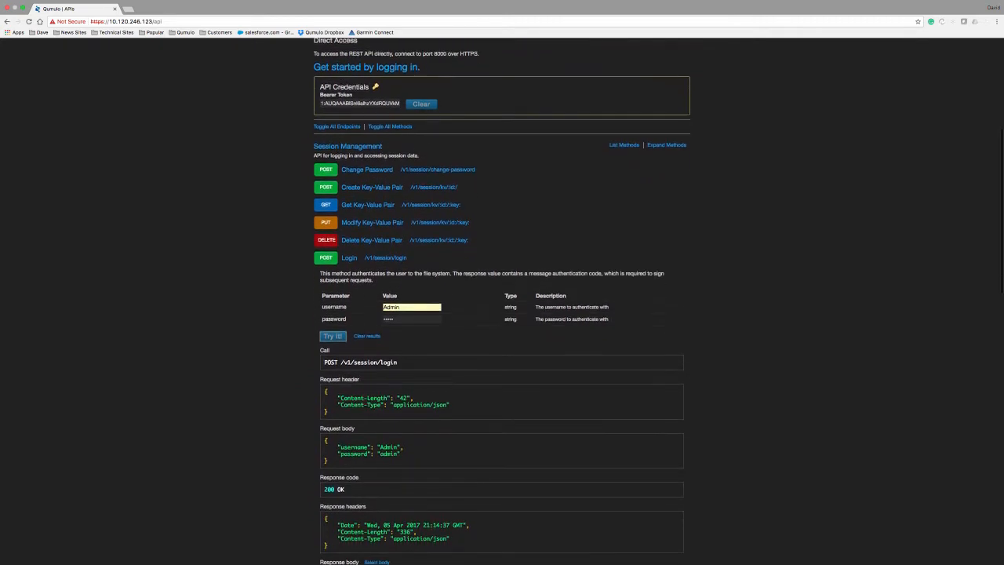
scroll(down, 3)
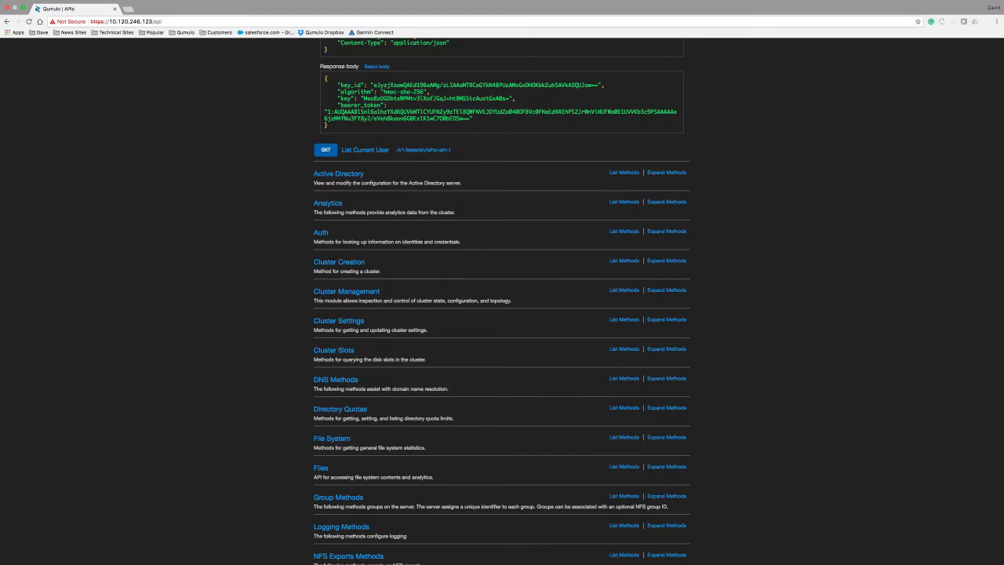
scroll(down, 3)
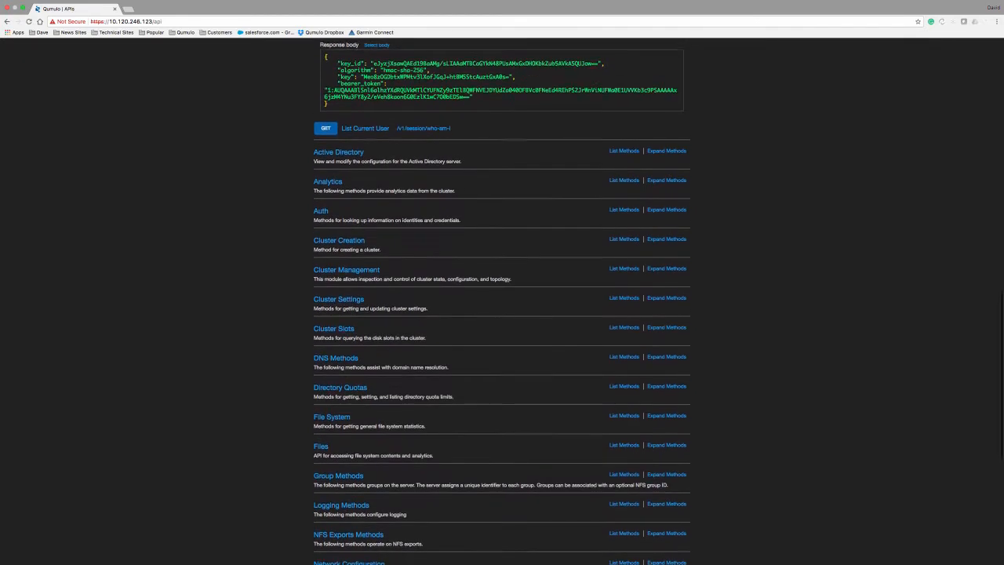
scroll(down, 3)
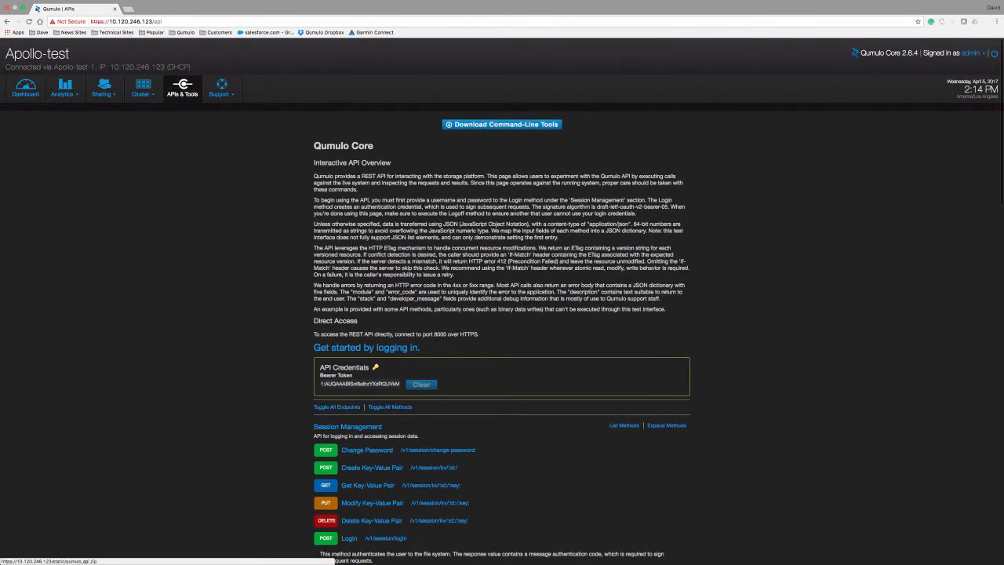
mouse_move(501, 124)
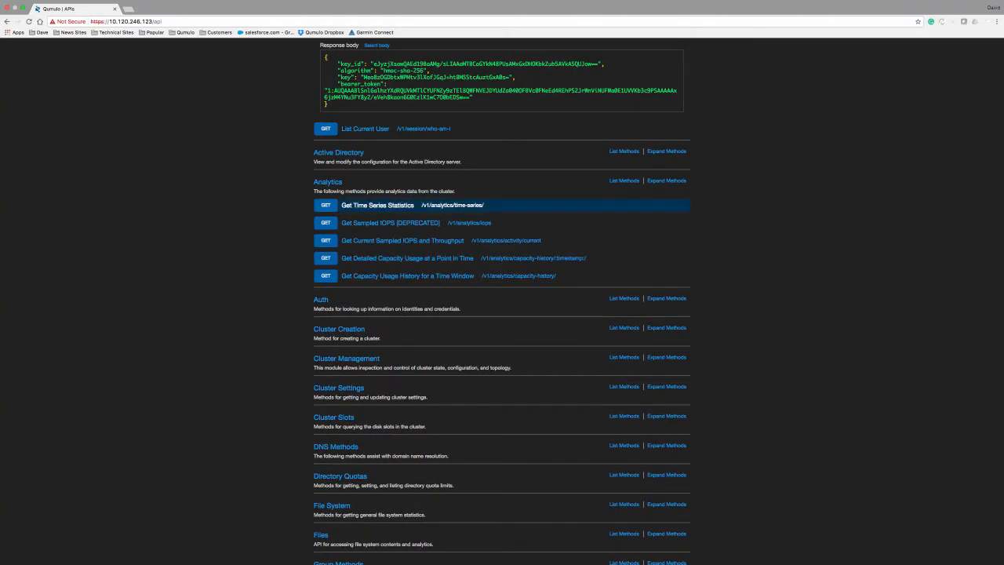
- Run Get Time Series Statistics under Analytics and review its 200 OK data response
click(376, 205)
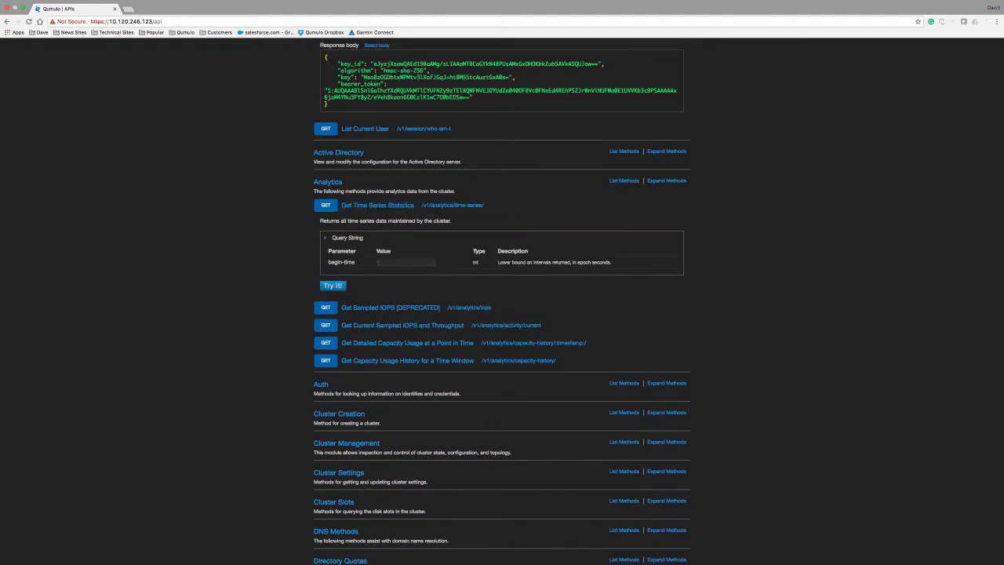
click(332, 285)
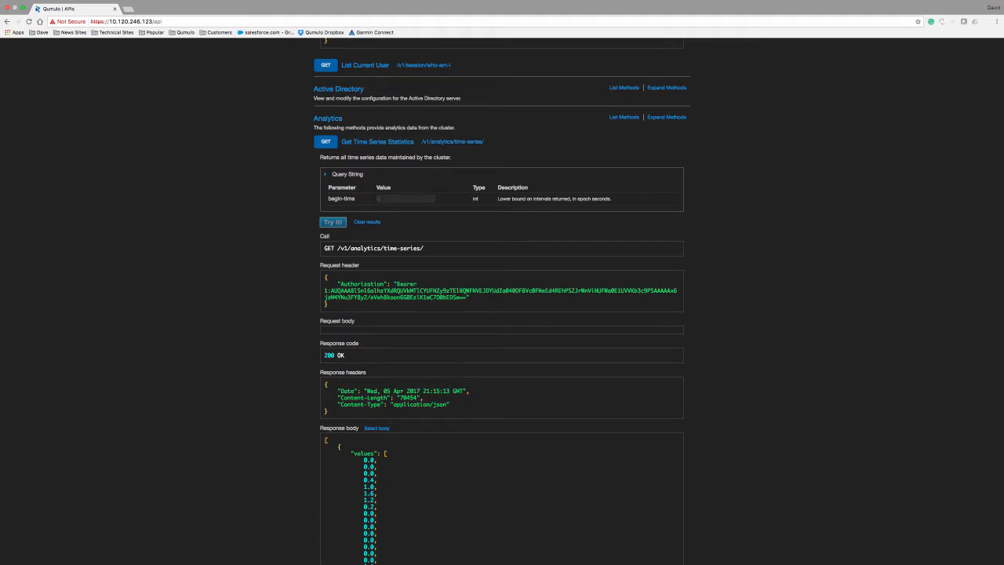
scroll(down, 3)
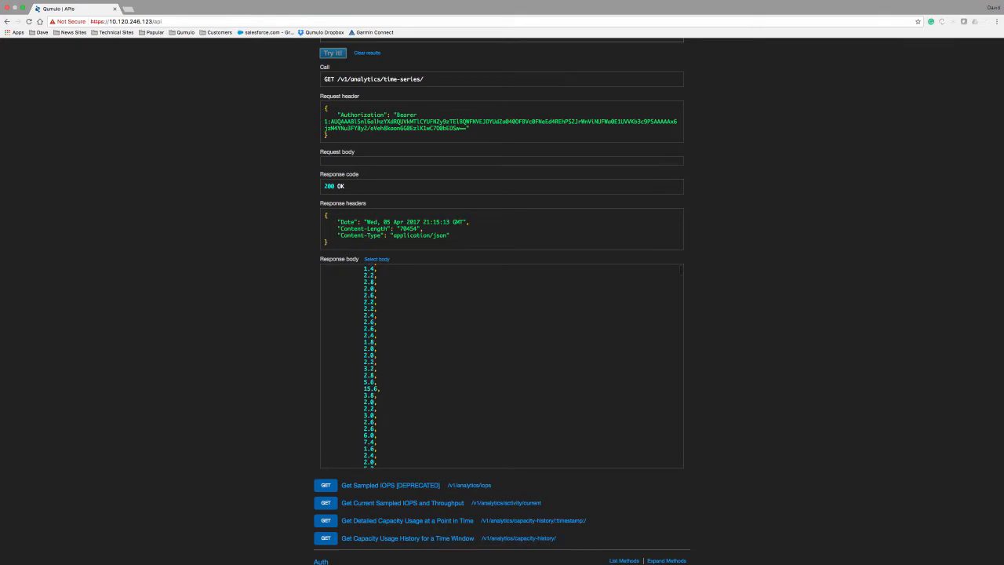
scroll(up, 3)
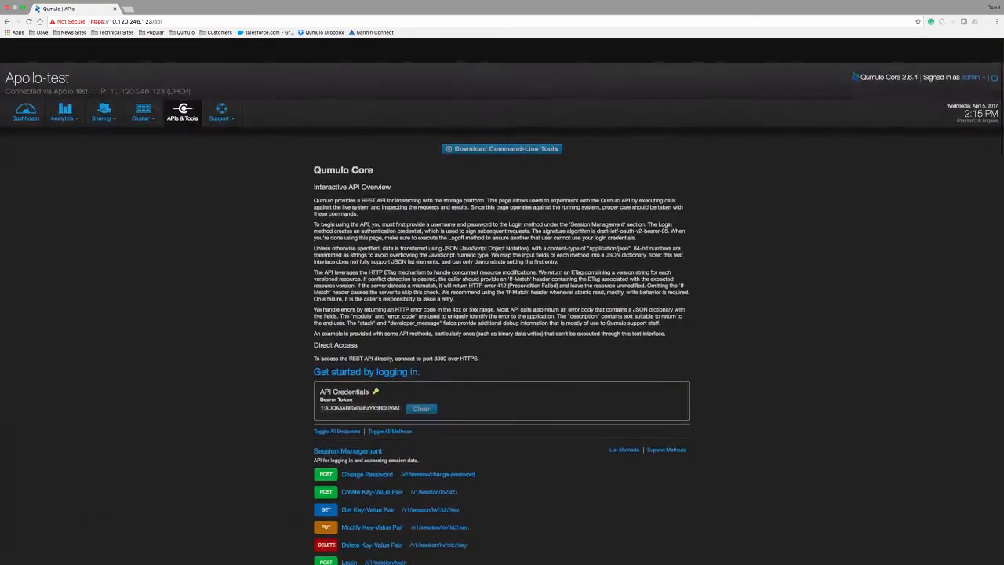
scroll(down, 3)
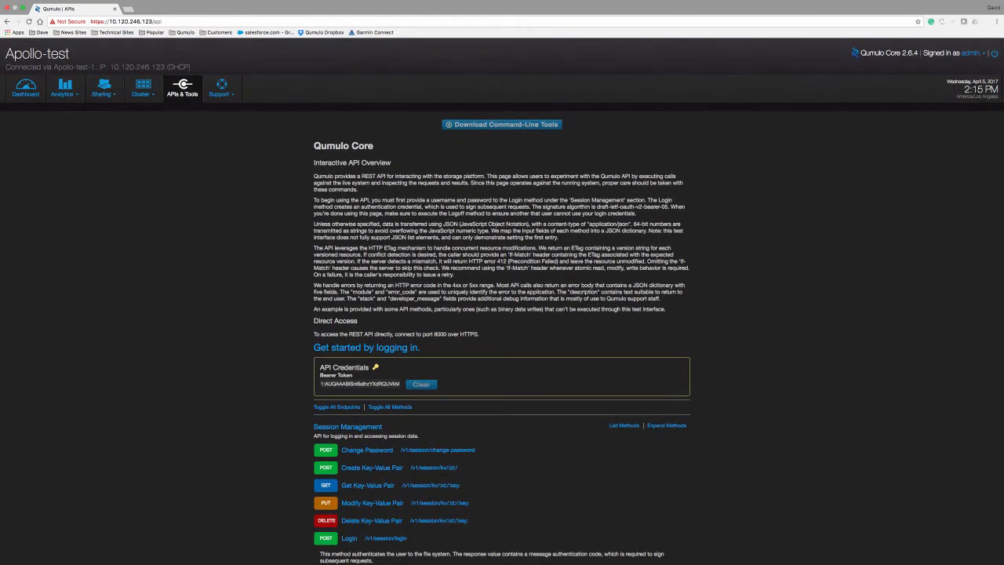
- View the Qumulo Care page showing Cloud-Based Monitoring and Remote Support disabled
click(220, 86)
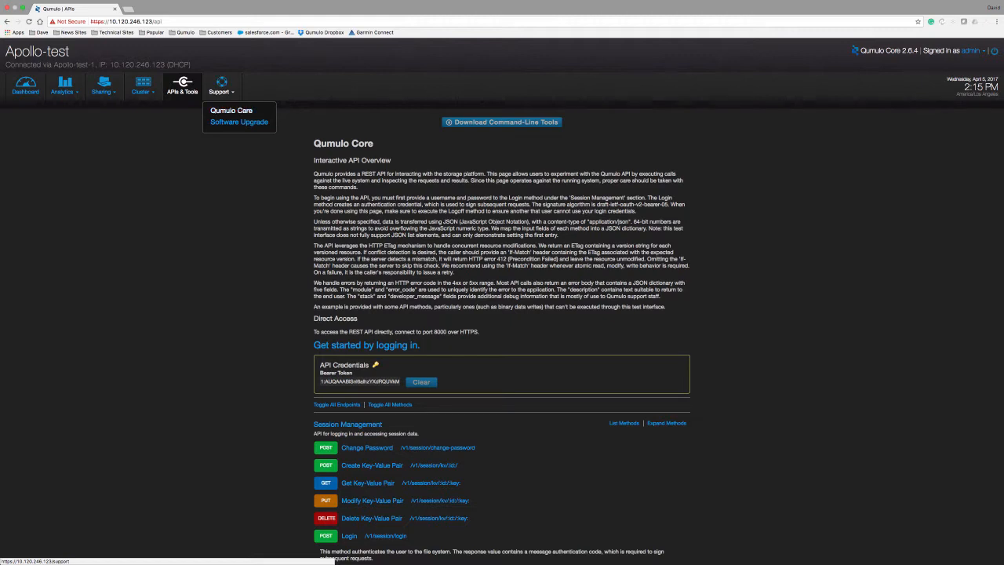
click(231, 111)
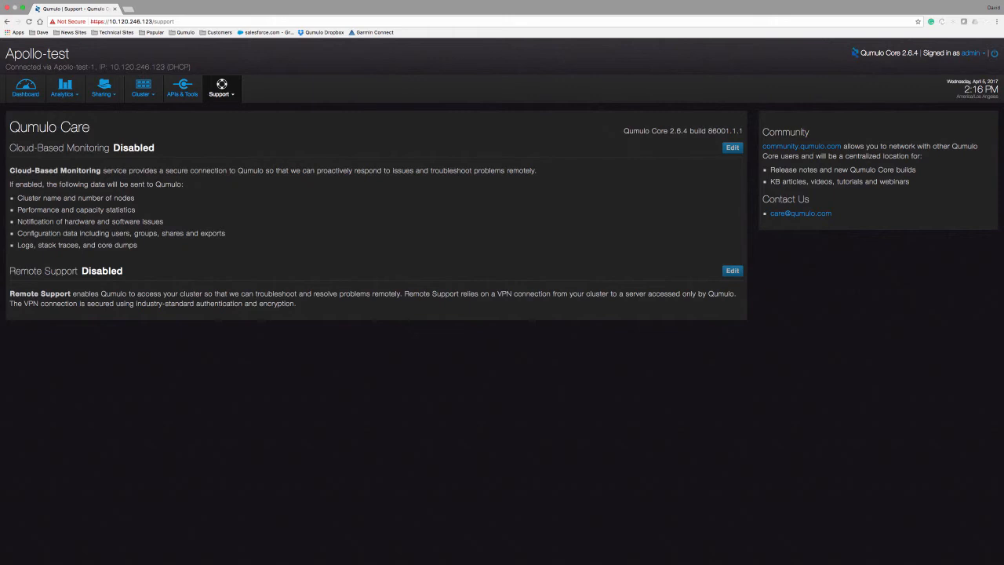
click(220, 88)
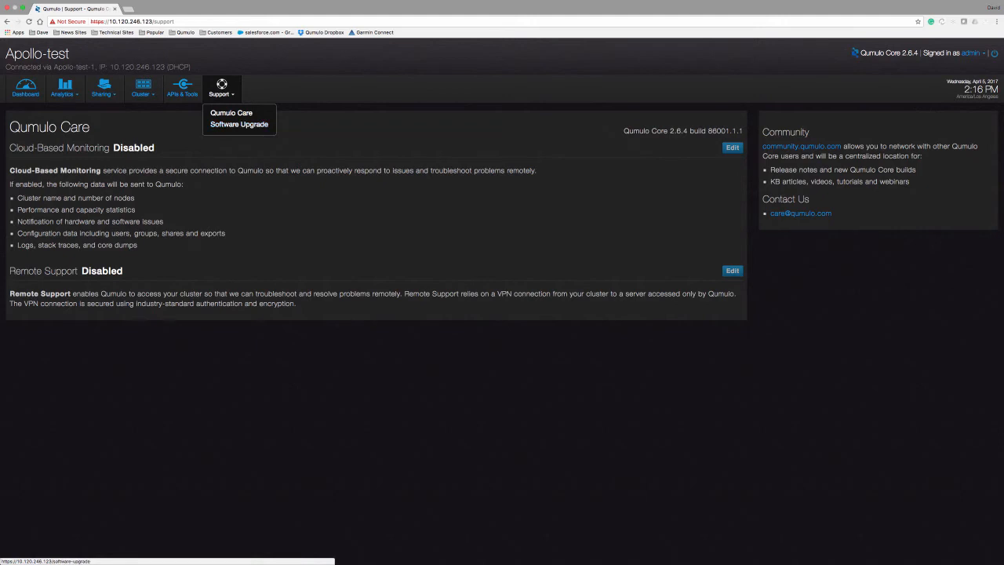
- Check the Software Upgrade page (version 2.6.4), then return to the Apollo-test dashboard
click(239, 124)
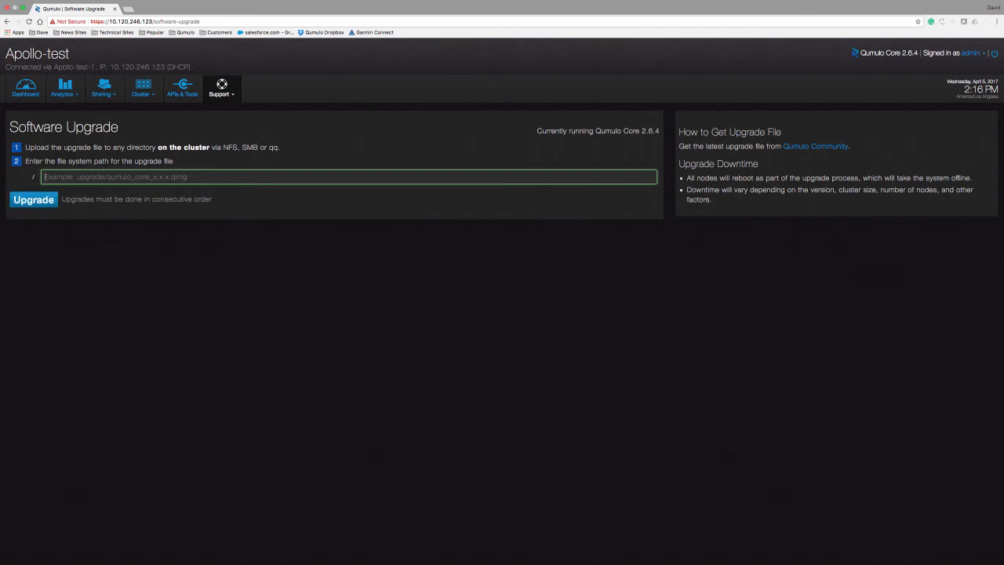
mouse_move(25, 89)
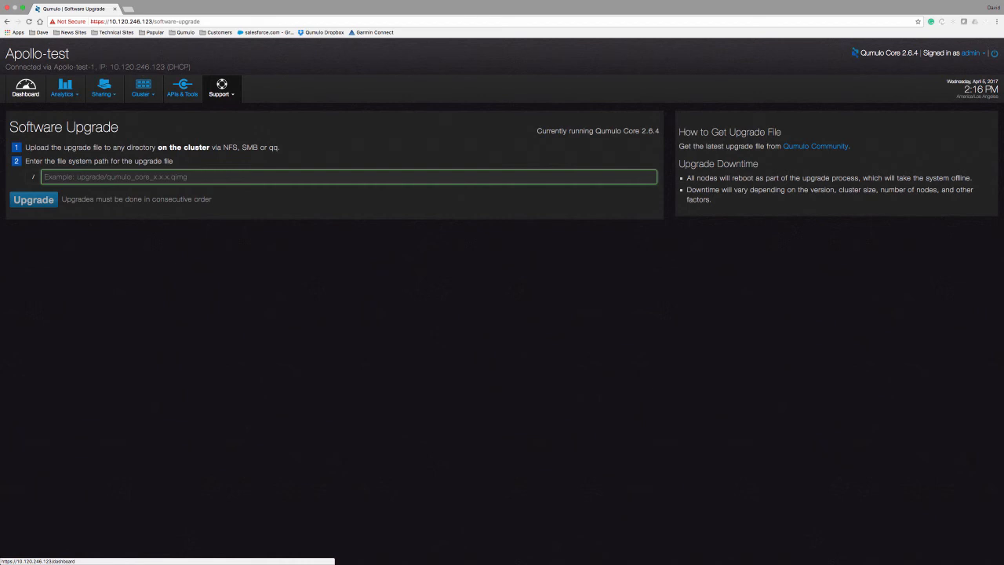
click(25, 89)
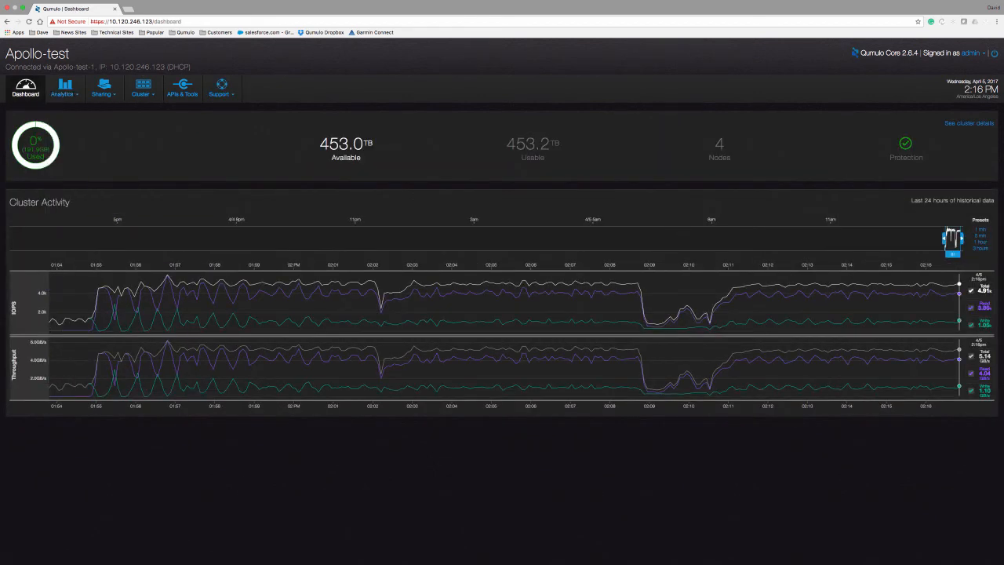